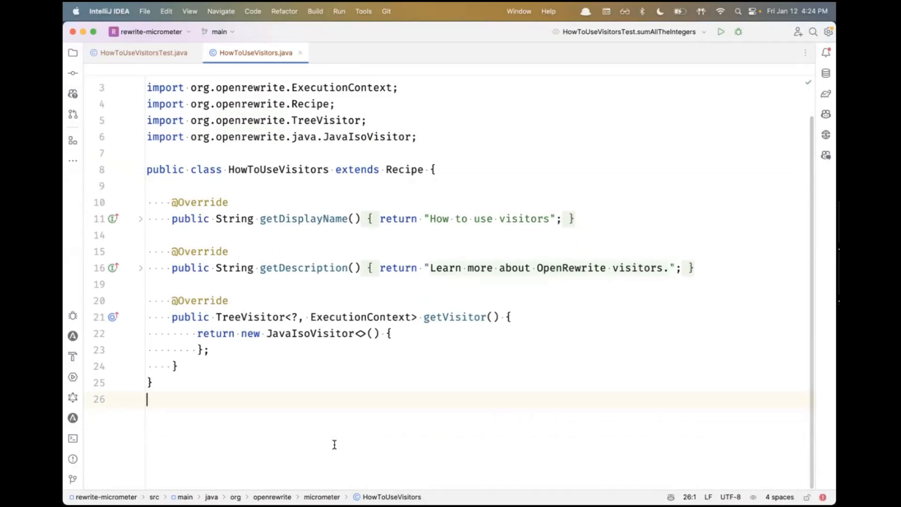
pyautogui.moveTo(175, 71)
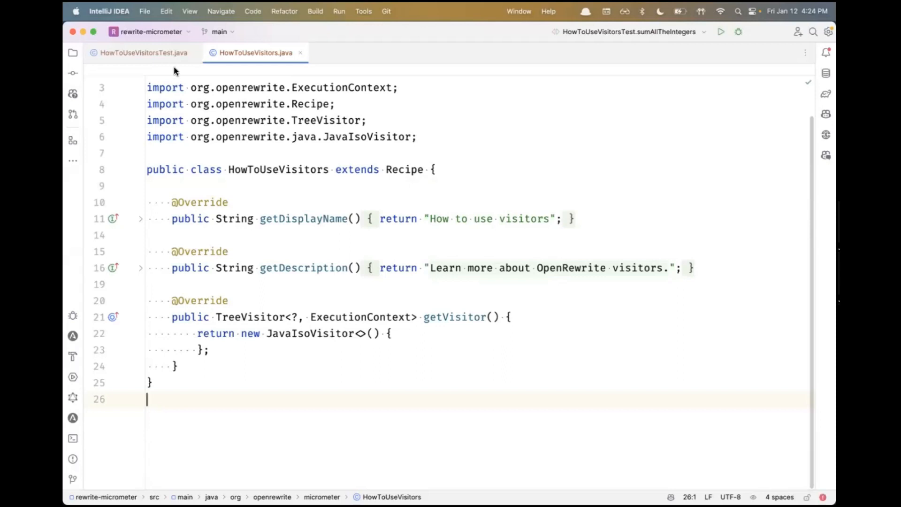
pyautogui.moveTo(161, 53)
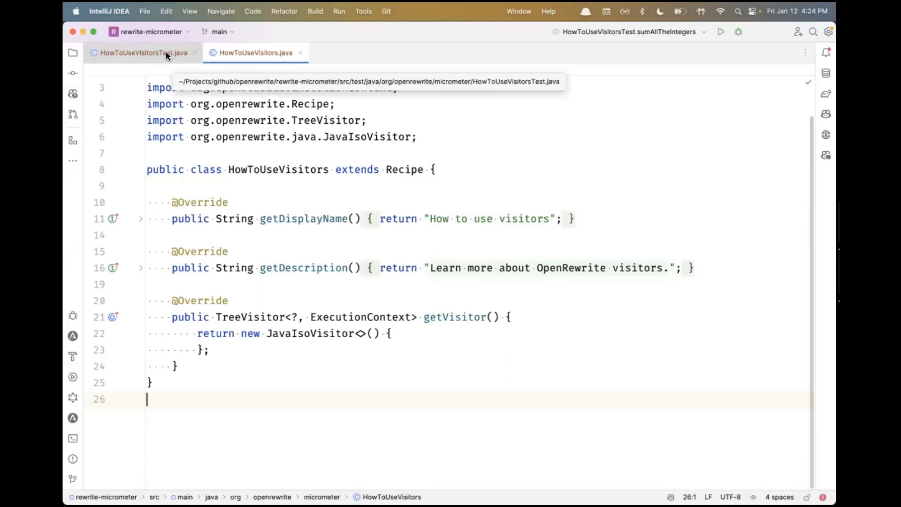
# - Open the HowToUseVisitorsTest.java tab and scroll through the sumAllTheIntegers test class
pyautogui.click(136, 54)
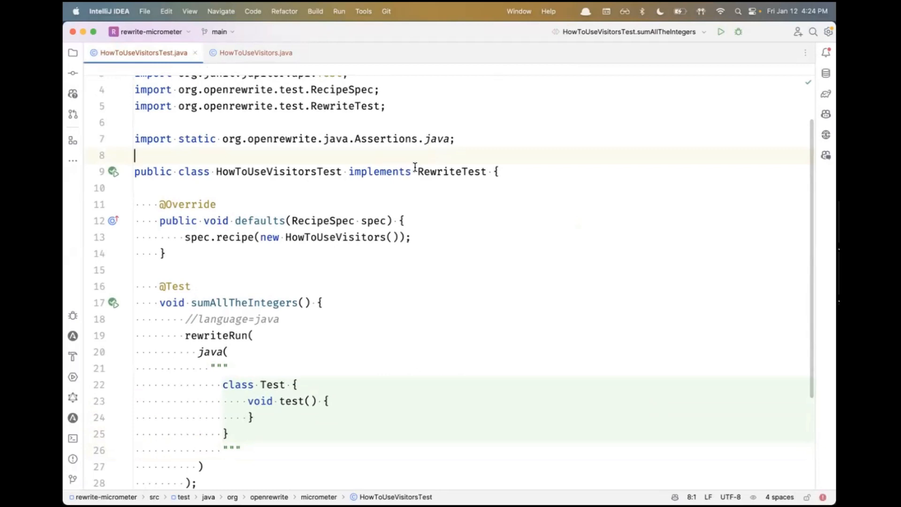
pyautogui.moveTo(187, 200)
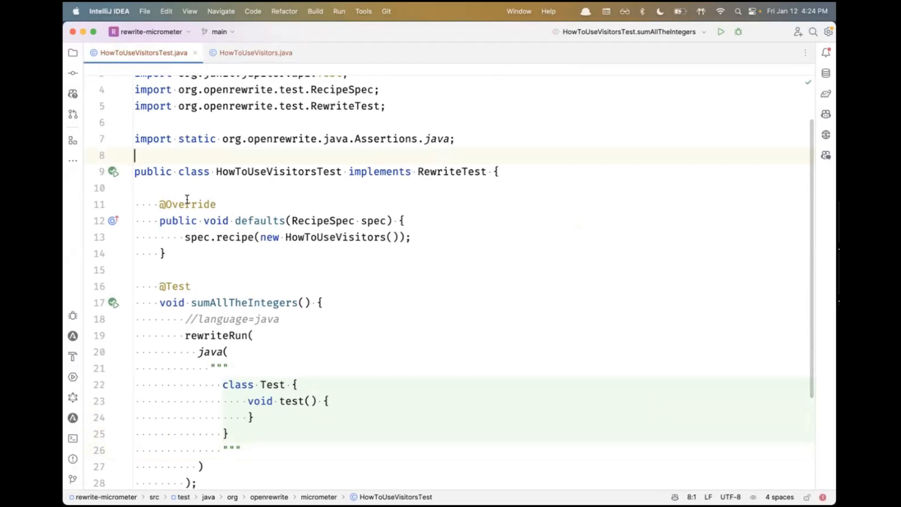
pyautogui.moveTo(201, 237)
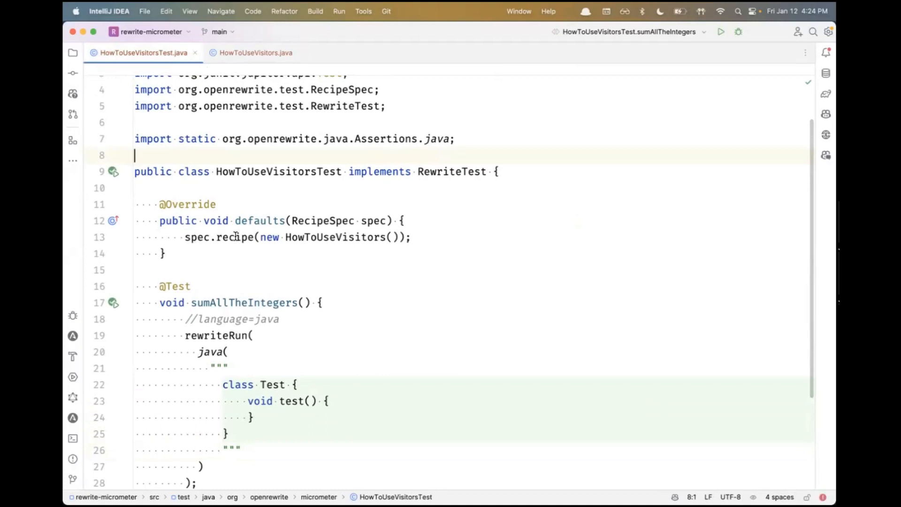
pyautogui.moveTo(321, 238)
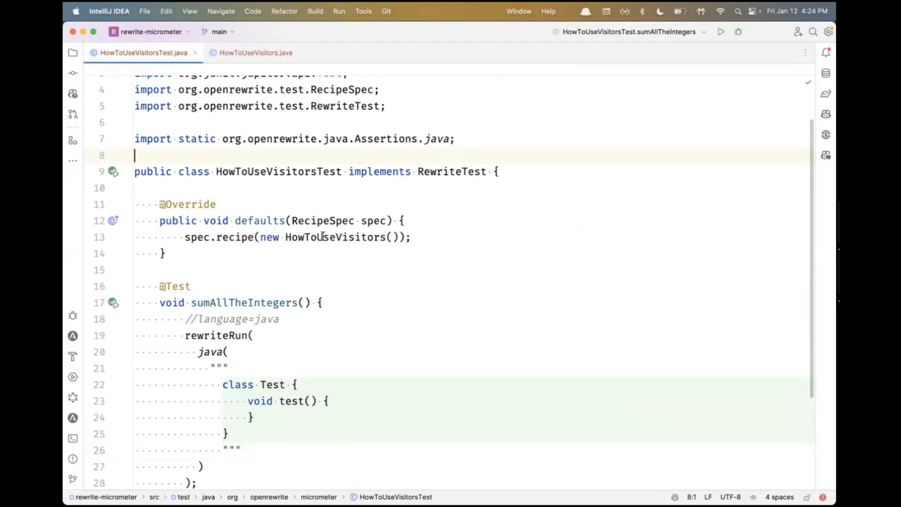
pyautogui.moveTo(197, 204)
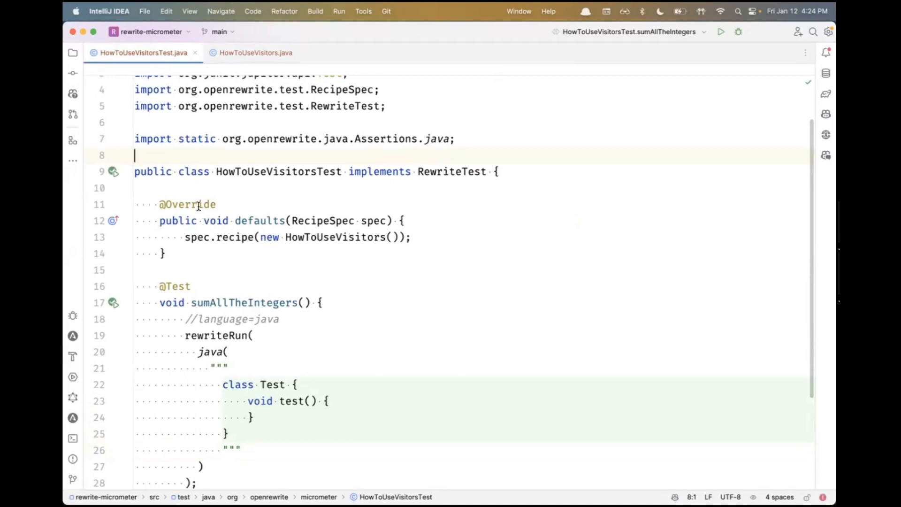
pyautogui.scroll(-3)
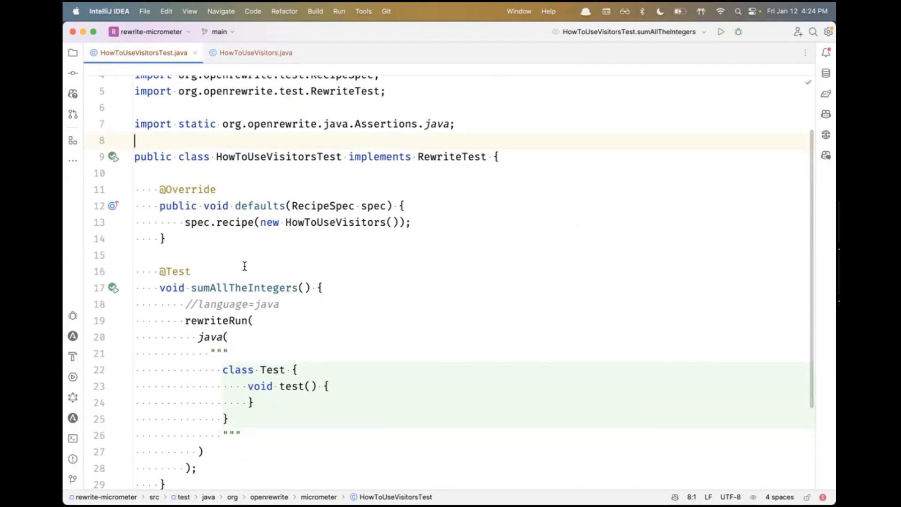
# - Change the before snippet's method to an int method returning 21 + 21
pyautogui.scroll(-3)
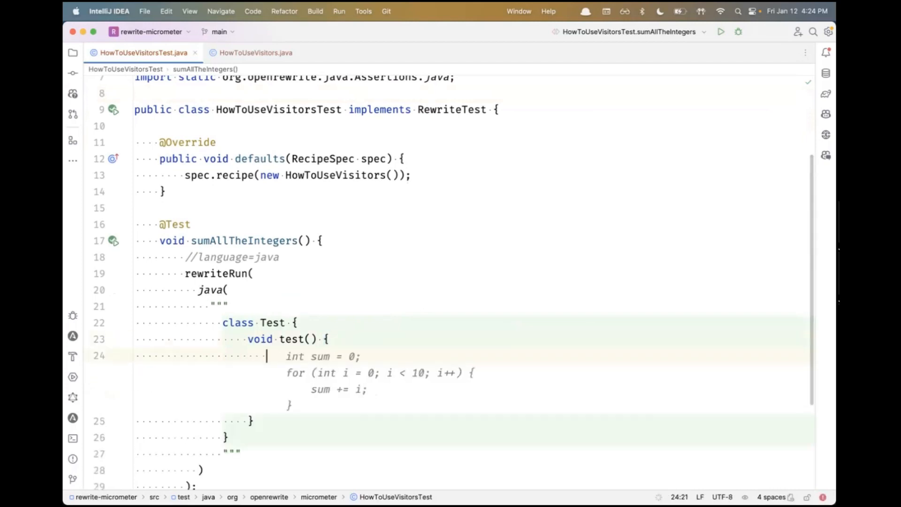
pyautogui.write('return')
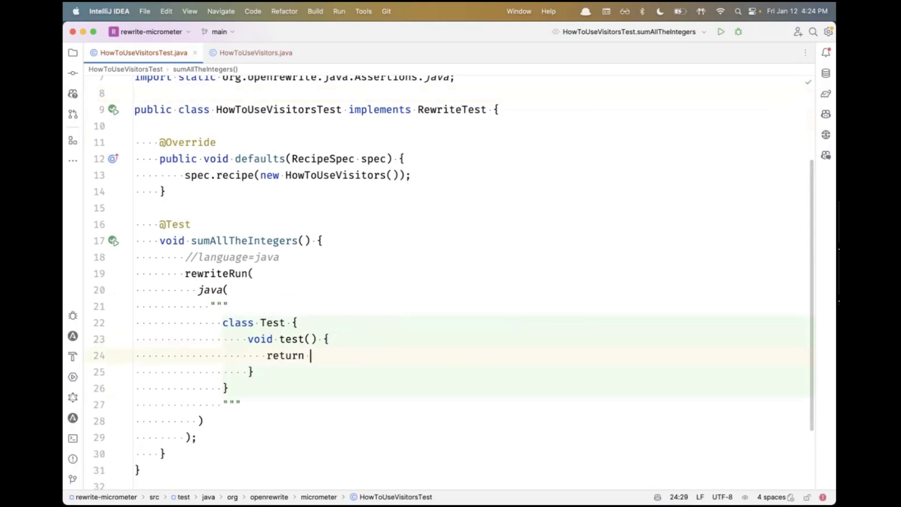
pyautogui.write('int')
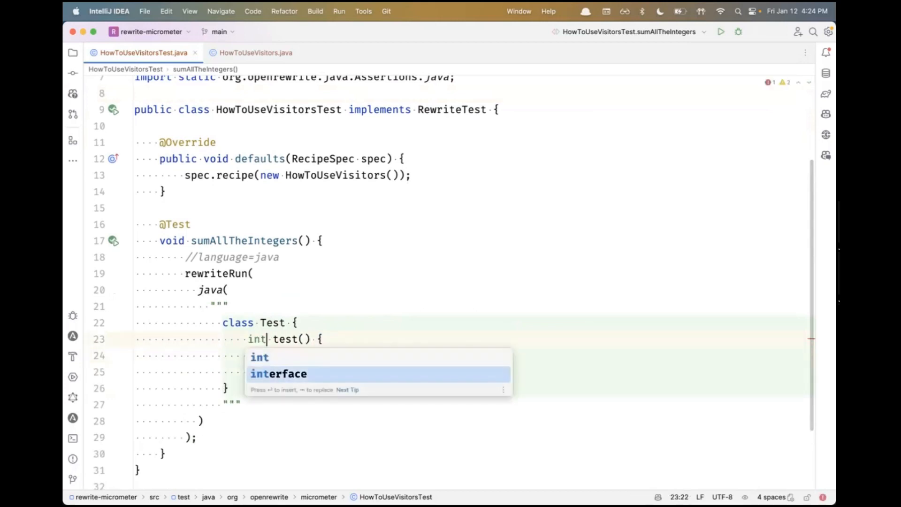
pyautogui.write('return 21')
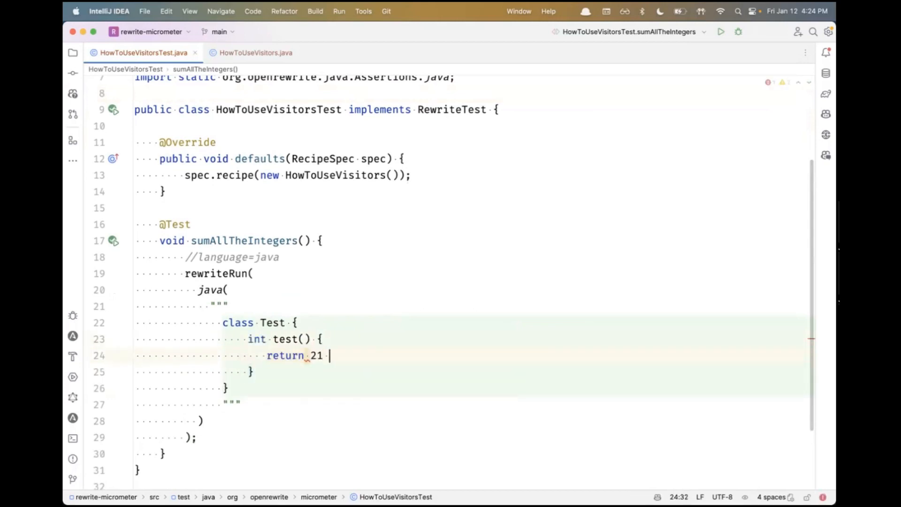
pyautogui.write('+ 21;')
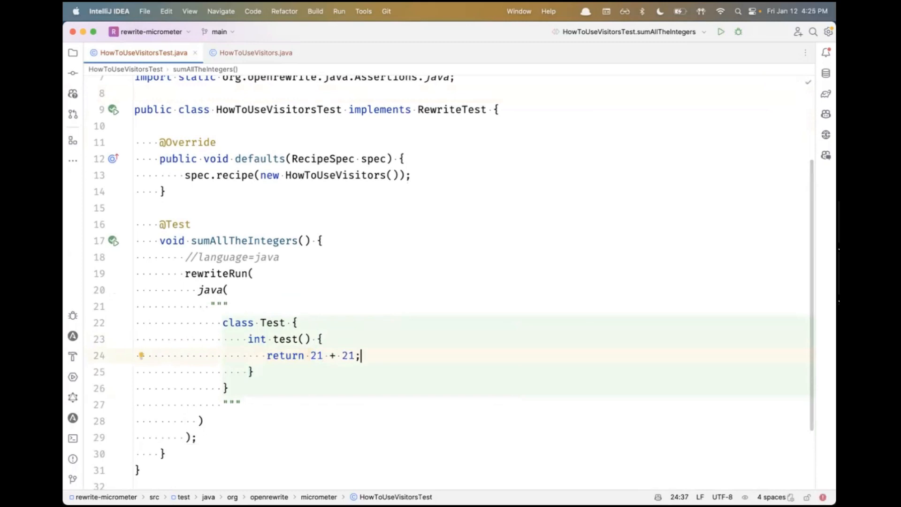
pyautogui.moveTo(220, 322)
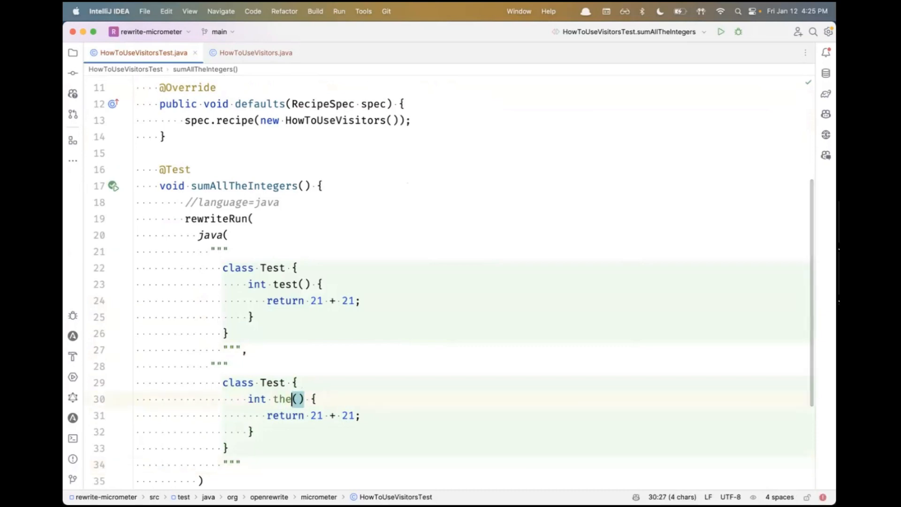
# - Add the after snippet with the method renamed theAnswerToLifeTheUniverseAndEverything
pyautogui.write('AnswerTo')
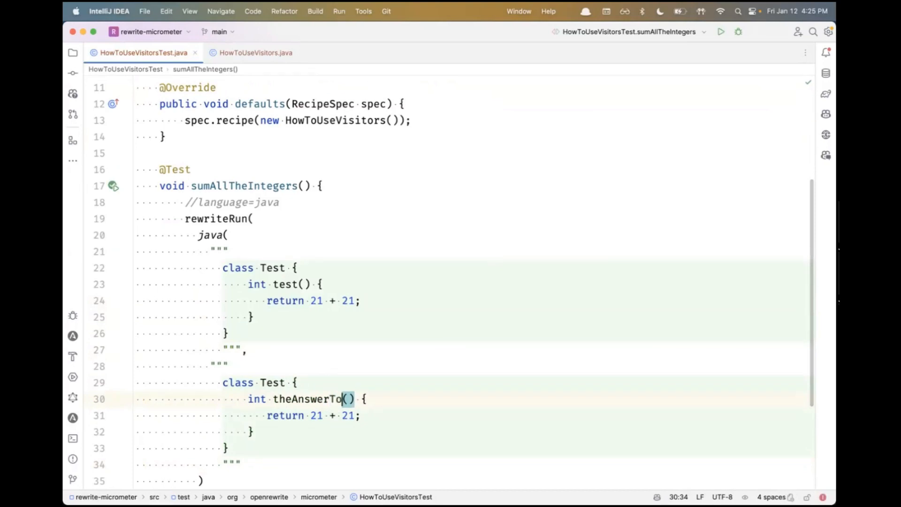
pyautogui.write('Life')
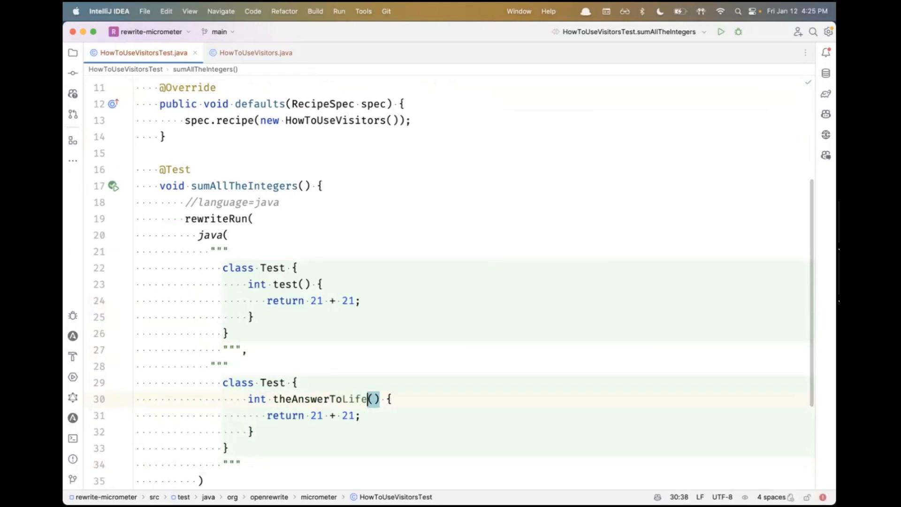
pyautogui.write('TheUnives')
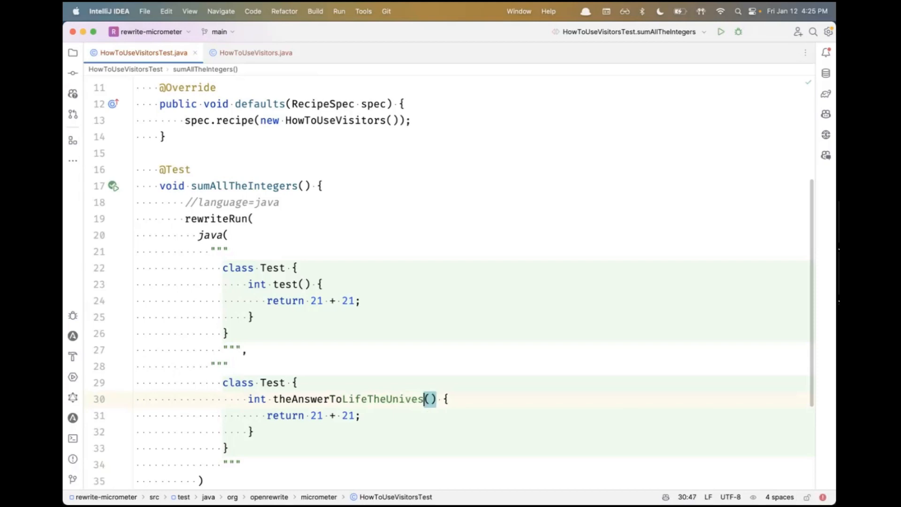
pyautogui.write('eAndEverything')
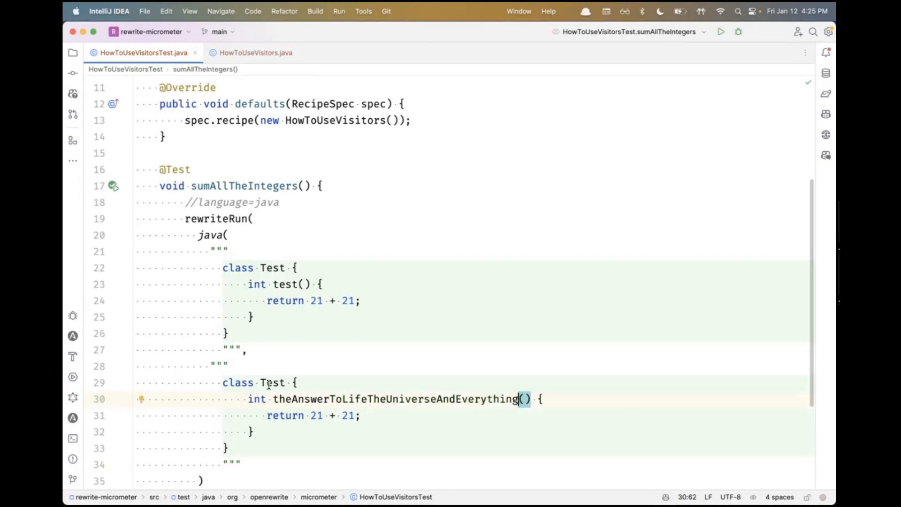
pyautogui.scroll(-3)
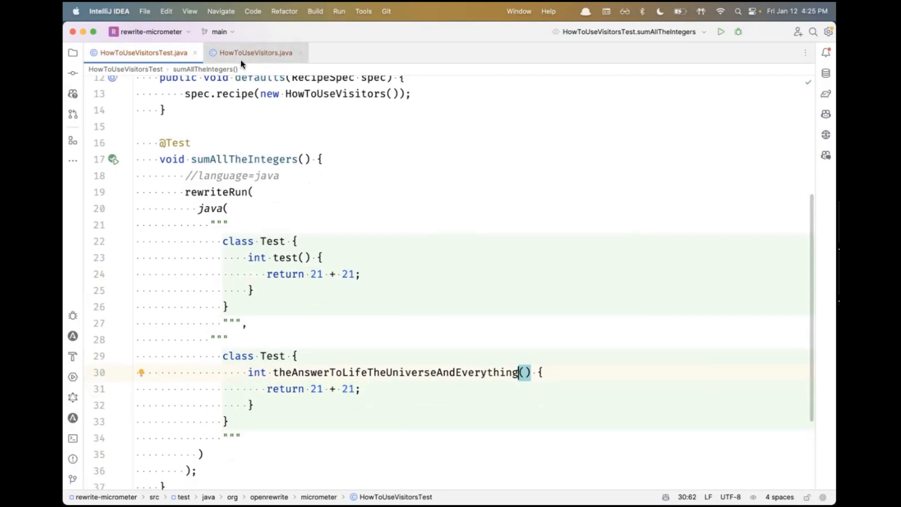
pyautogui.moveTo(253, 53)
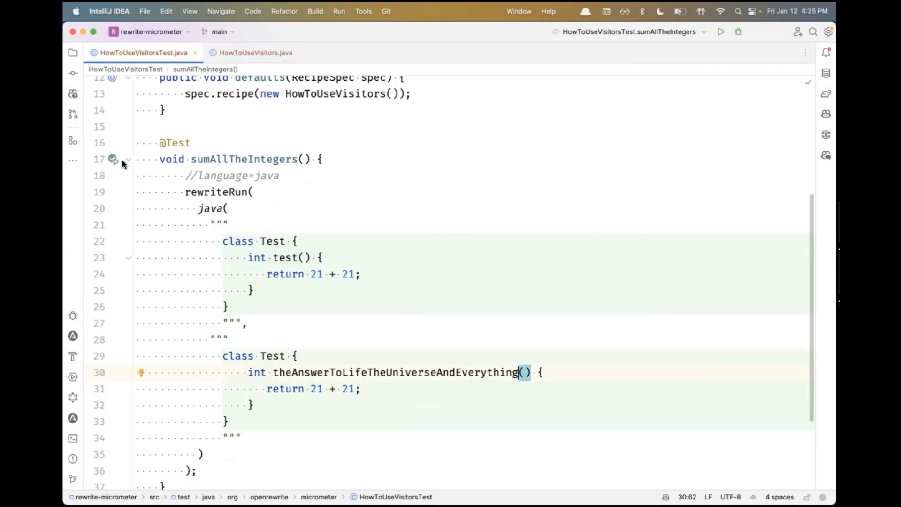
# - Debug sumAllTheIntegers from the toolbar and see it fail with no changes made
pyautogui.click(739, 32)
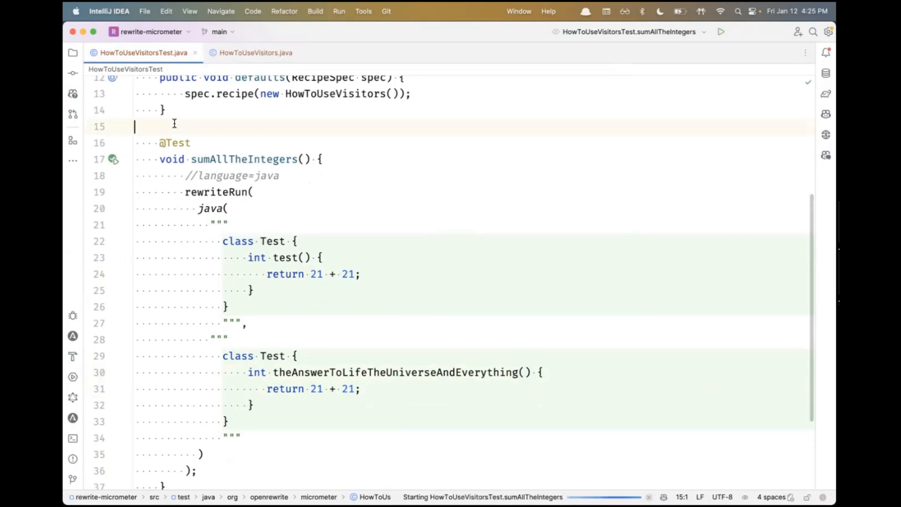
pyautogui.click(741, 31)
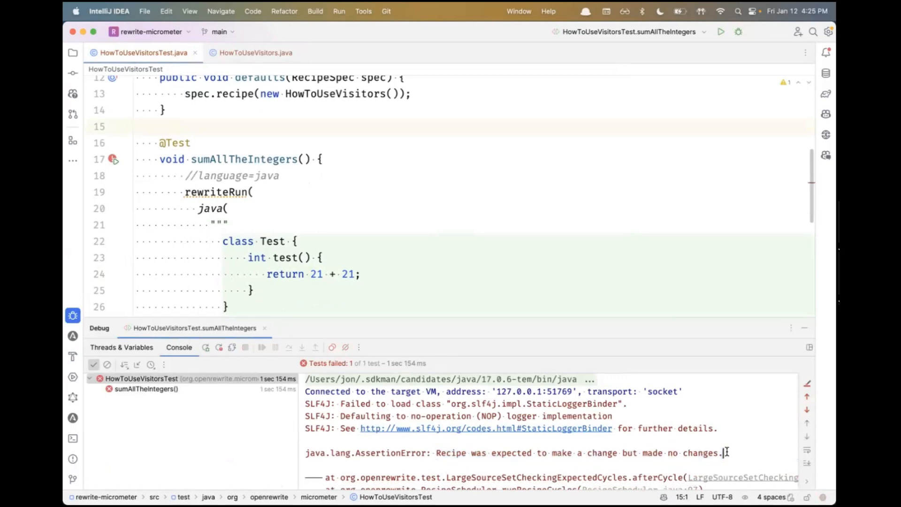
# - Switch to HowToUseVisitors.java and scroll to getVisitor's empty JavaIsoVisitor
pyautogui.click(255, 52)
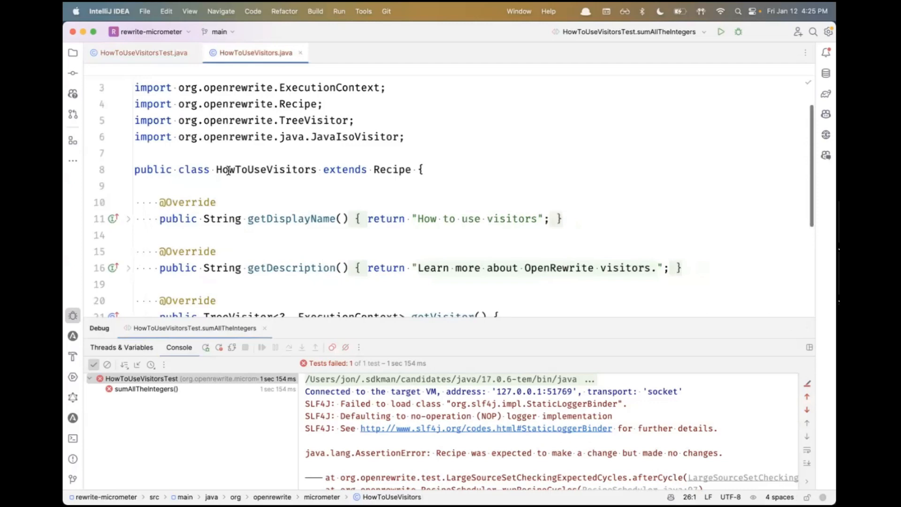
pyautogui.scroll(-3)
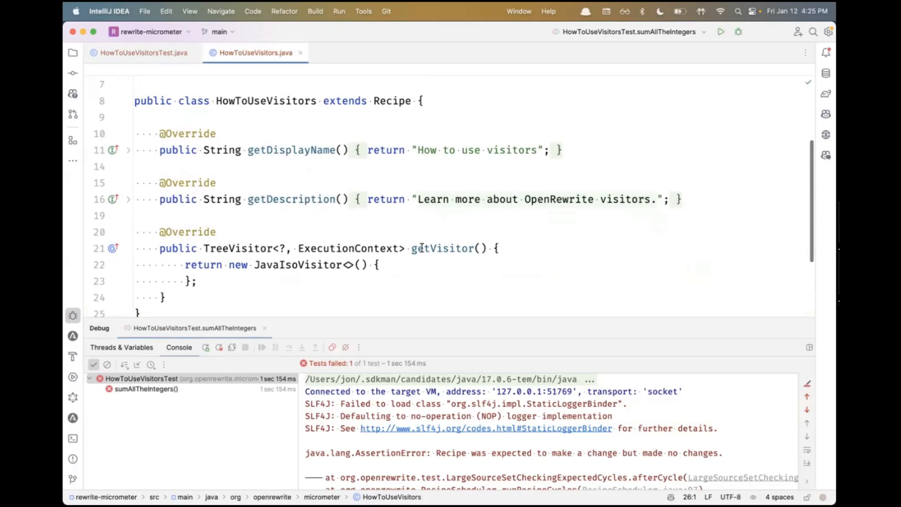
pyautogui.moveTo(463, 246)
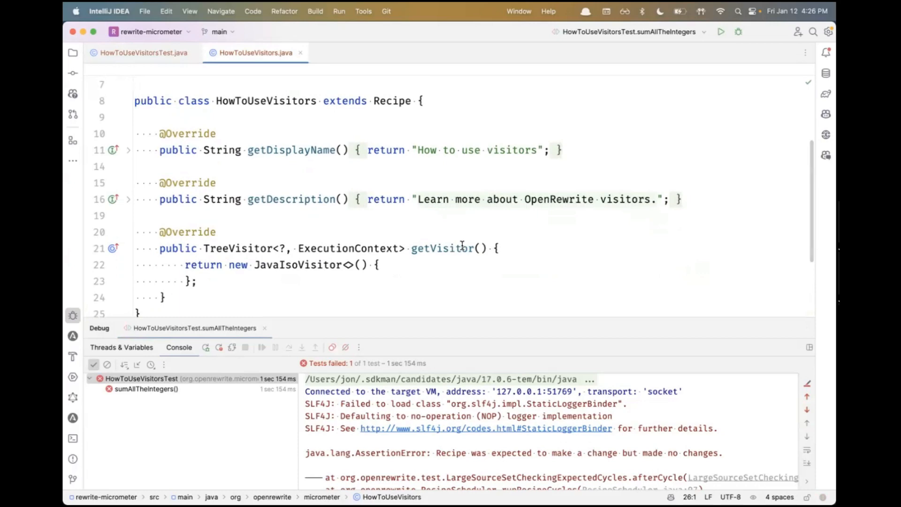
pyautogui.write('vi')
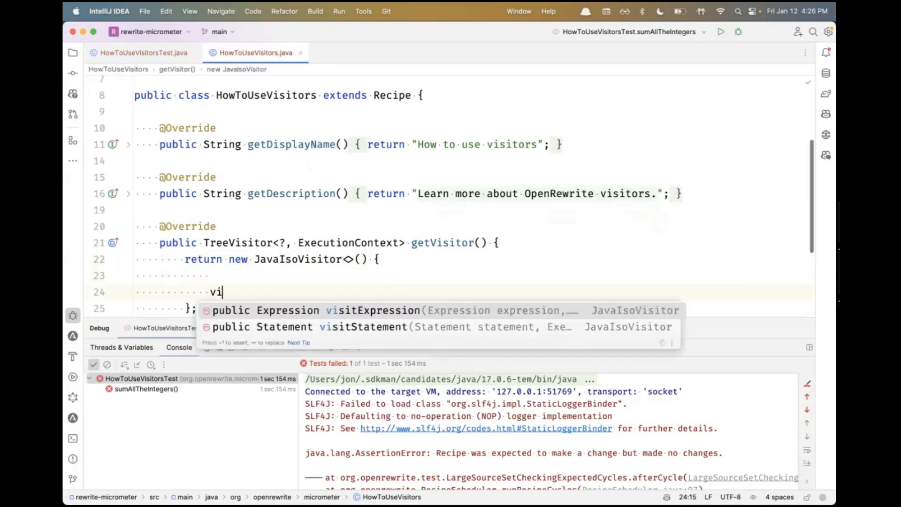
pyautogui.write('si')
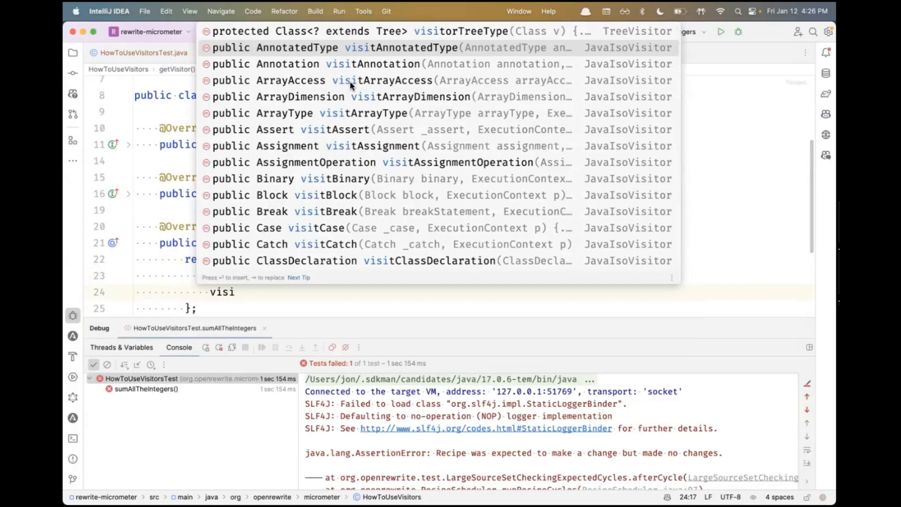
pyautogui.write('tMethodDeclaration(J.MethodDeclaration method, ExecutionContext c')
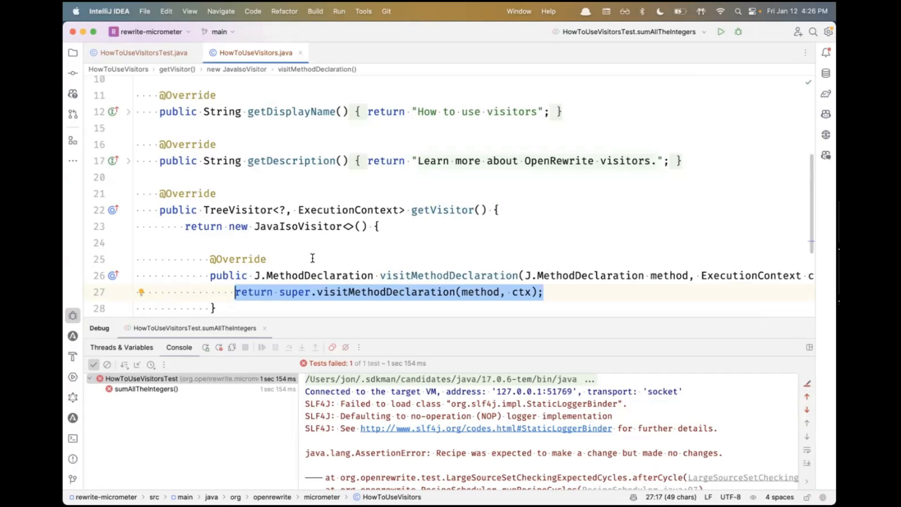
pyautogui.moveTo(460, 274)
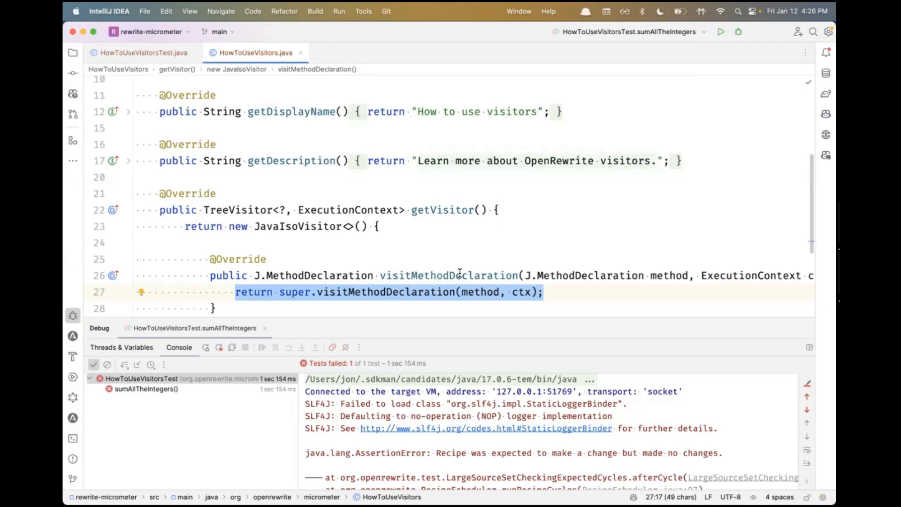
pyautogui.moveTo(434, 275)
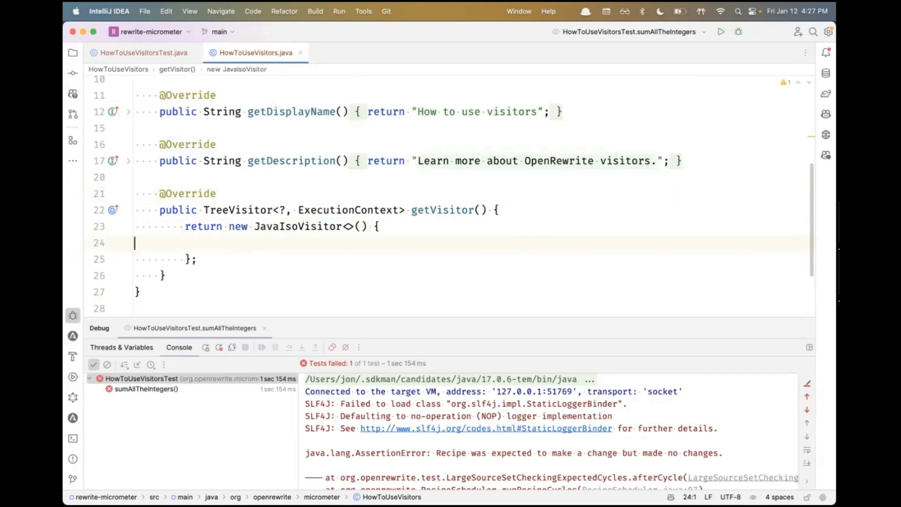
# - Override visitCompilationUnit and debug sumAllTheIntegers to pause inside it
pyautogui.write('visitCompilationUnit(J.CompilationUnit cu, ExecutionContext ctx) {')
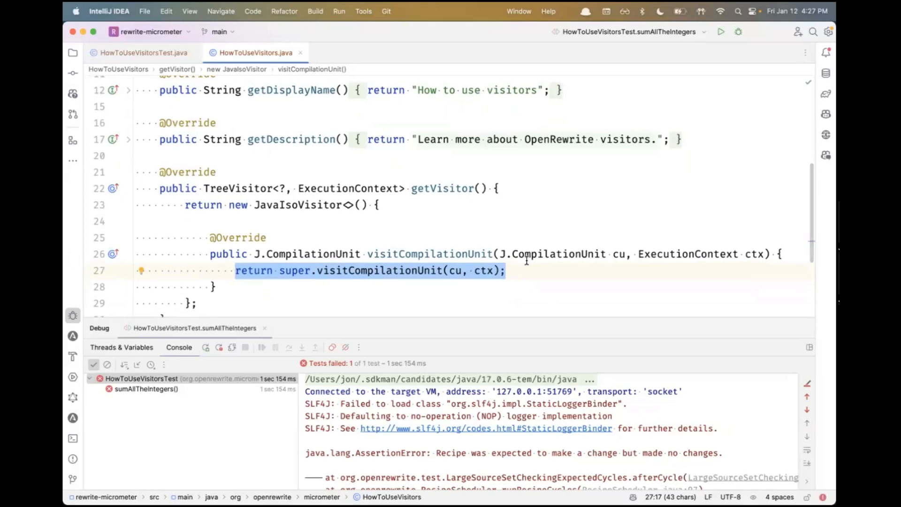
pyautogui.click(141, 52)
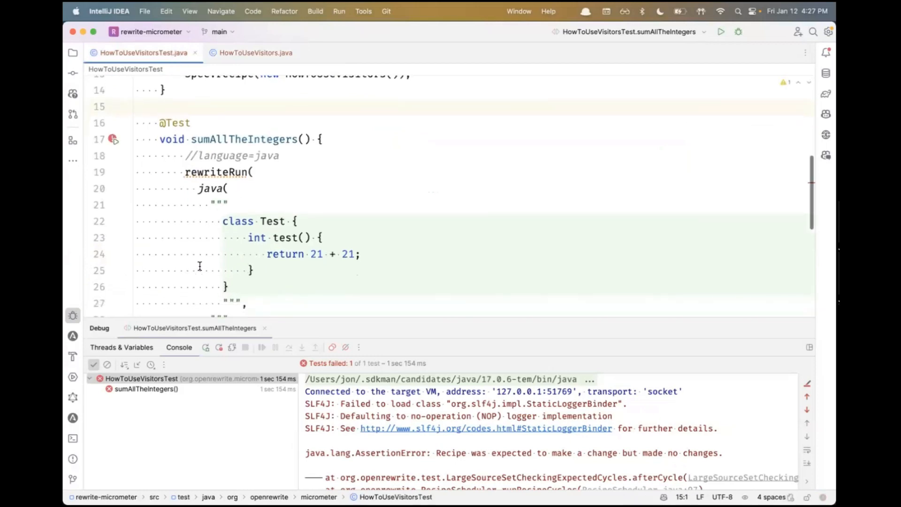
pyautogui.click(251, 52)
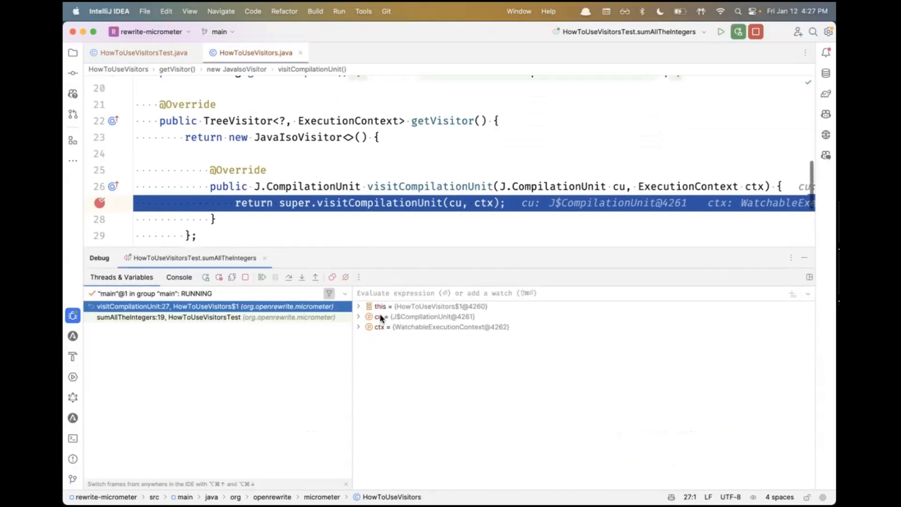
# - Expand cu > classes > 0 > body > statements > 0 down to the MethodDeclaration
pyautogui.click(358, 317)
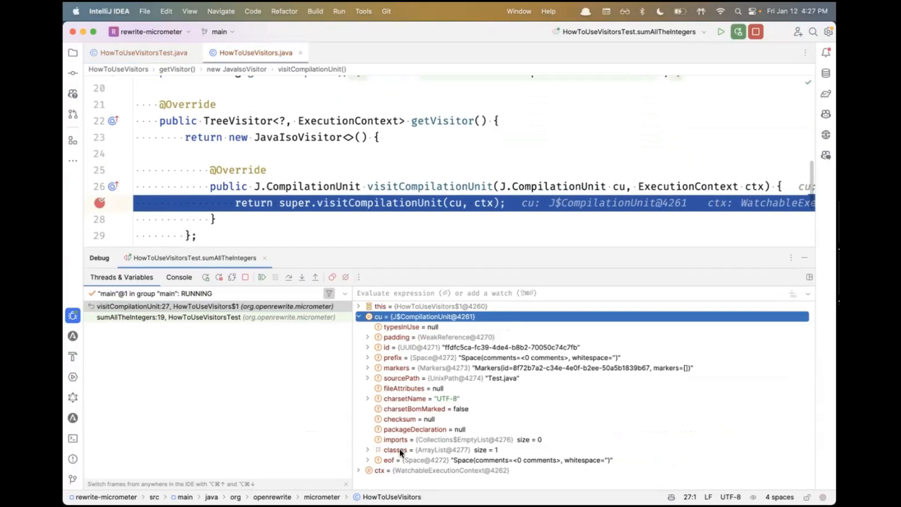
pyautogui.click(368, 449)
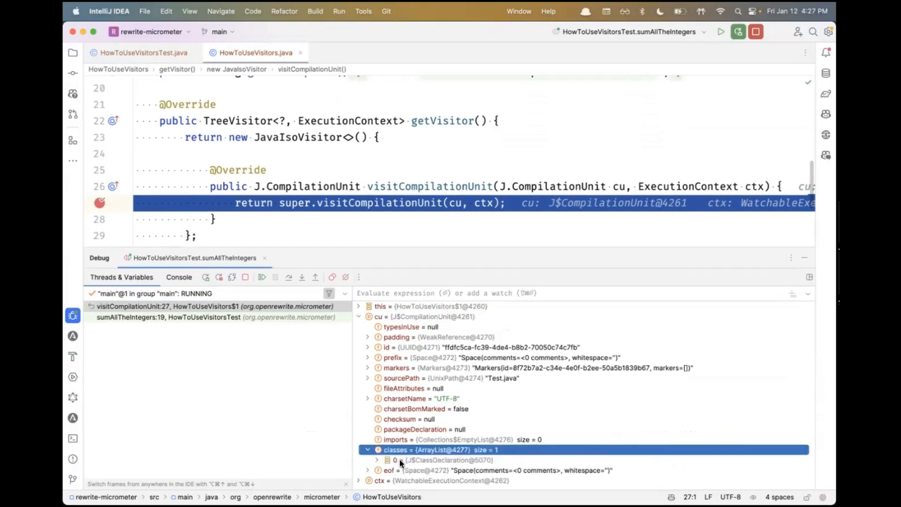
pyautogui.click(375, 460)
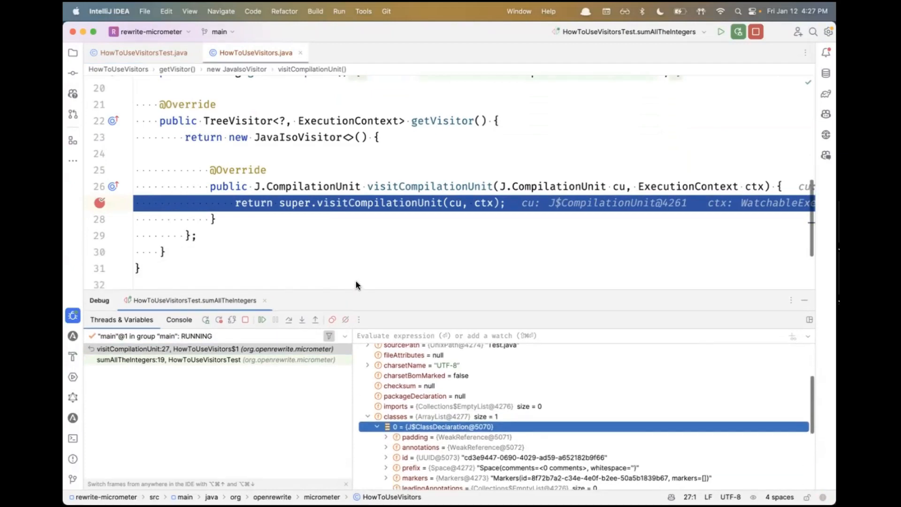
pyautogui.scroll(-3)
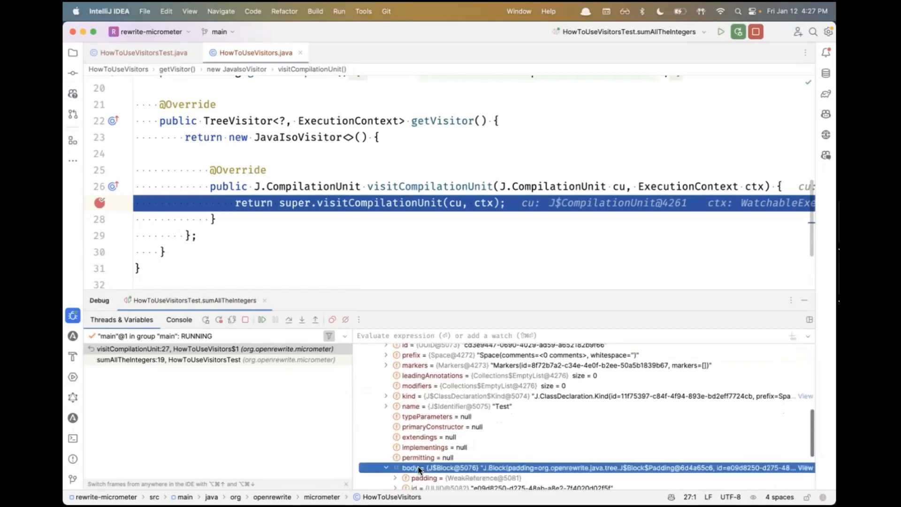
pyautogui.click(386, 467)
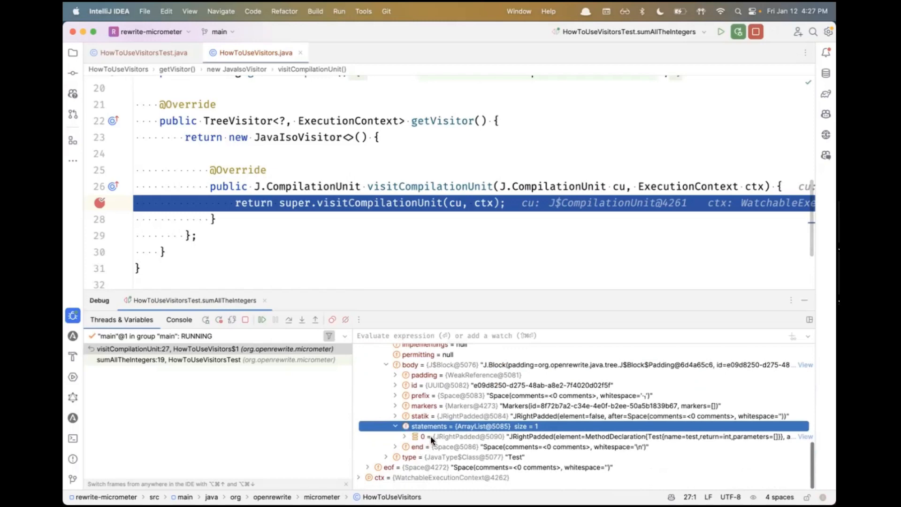
pyautogui.click(397, 436)
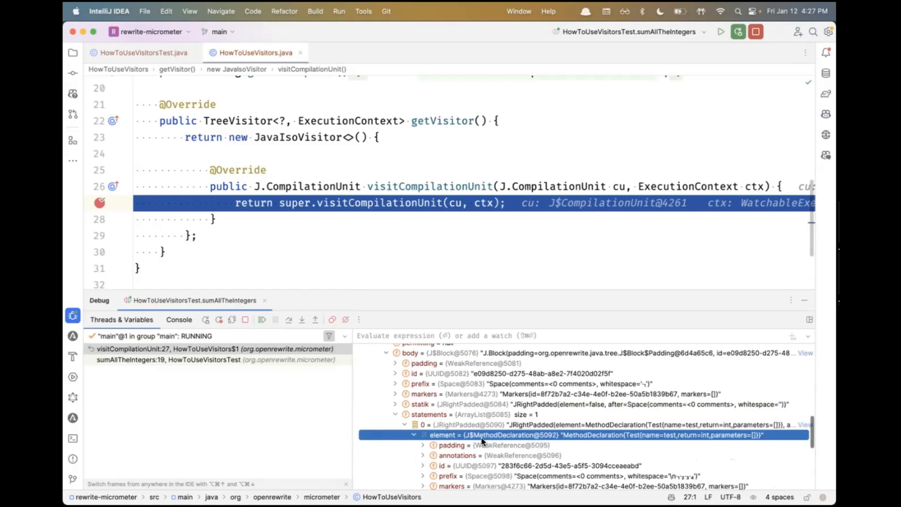
pyautogui.moveTo(125, 64)
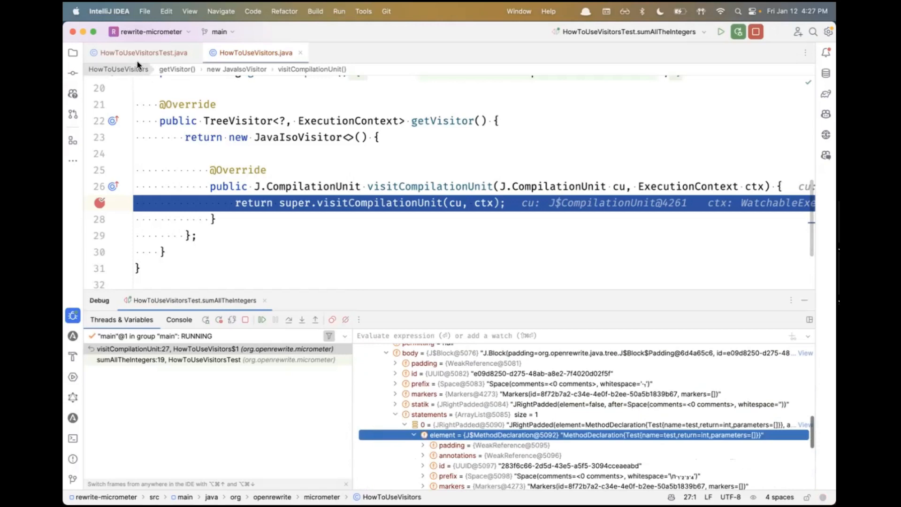
# - Replace the inner withName call with withSimpleName in the visitMethodDeclaration rename
pyautogui.click(141, 53)
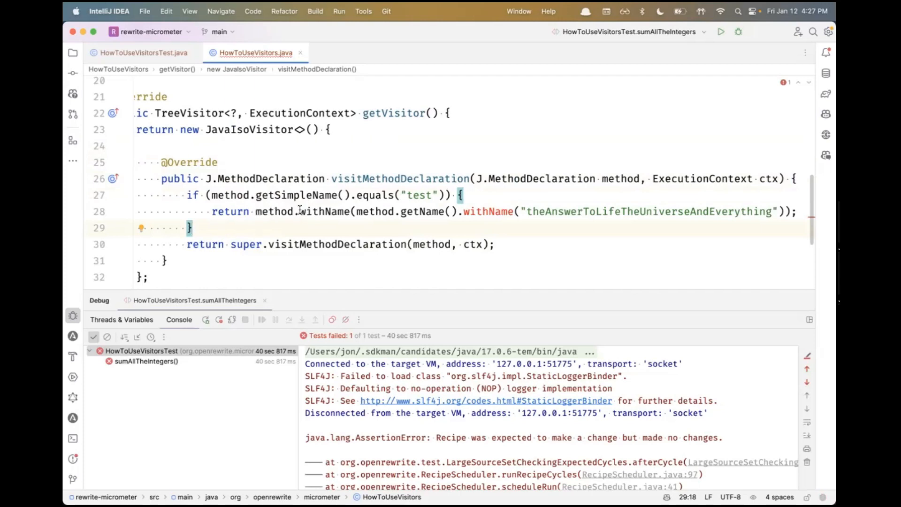
pyautogui.moveTo(234, 195)
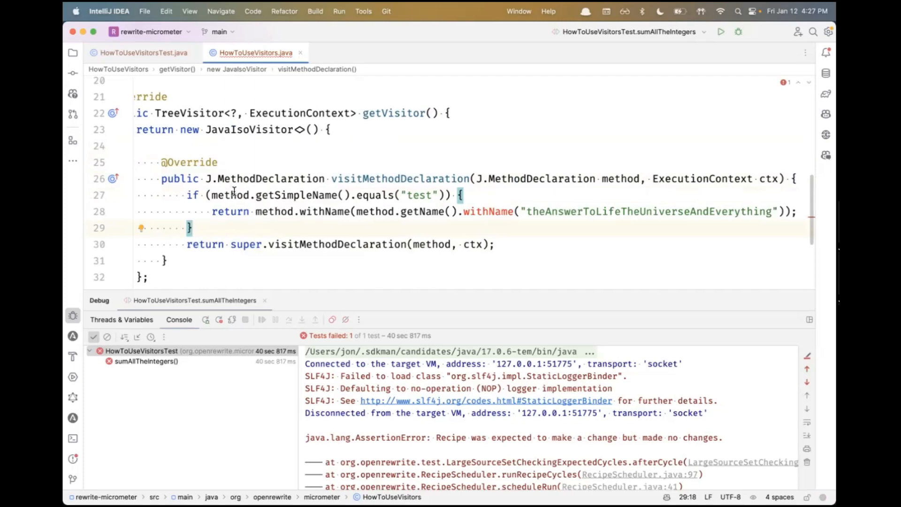
pyautogui.moveTo(284, 171)
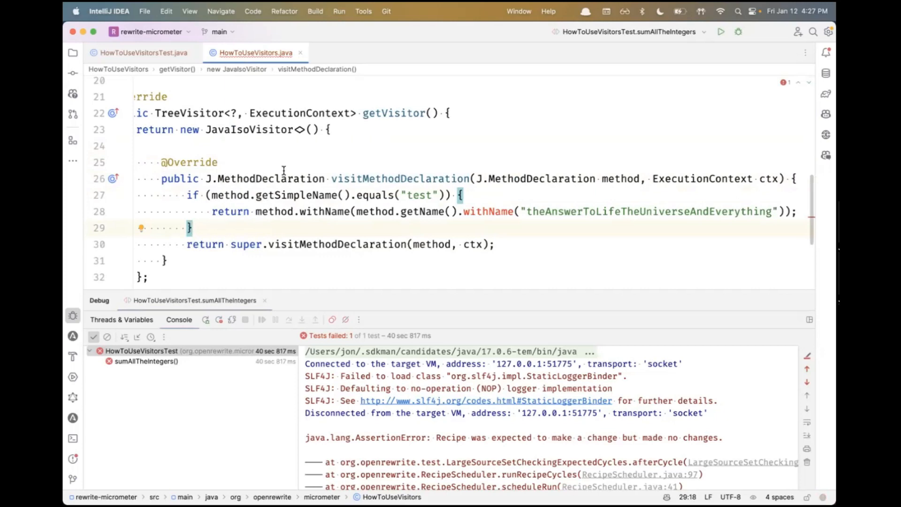
pyautogui.moveTo(148, 162)
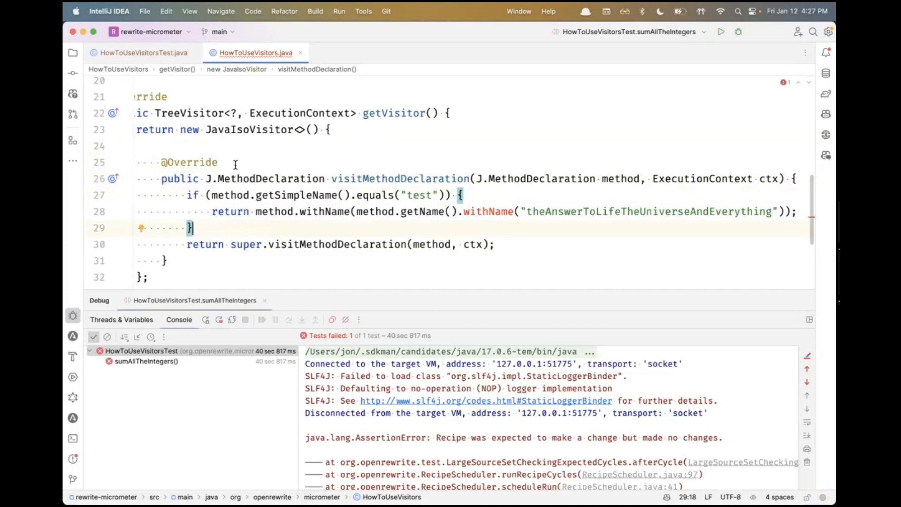
pyautogui.moveTo(463, 214)
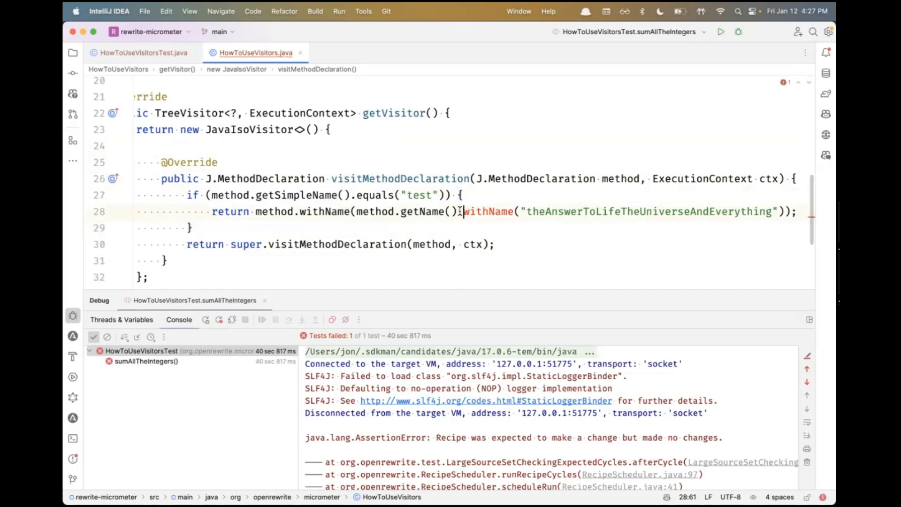
pyautogui.doubleClick(489, 212)
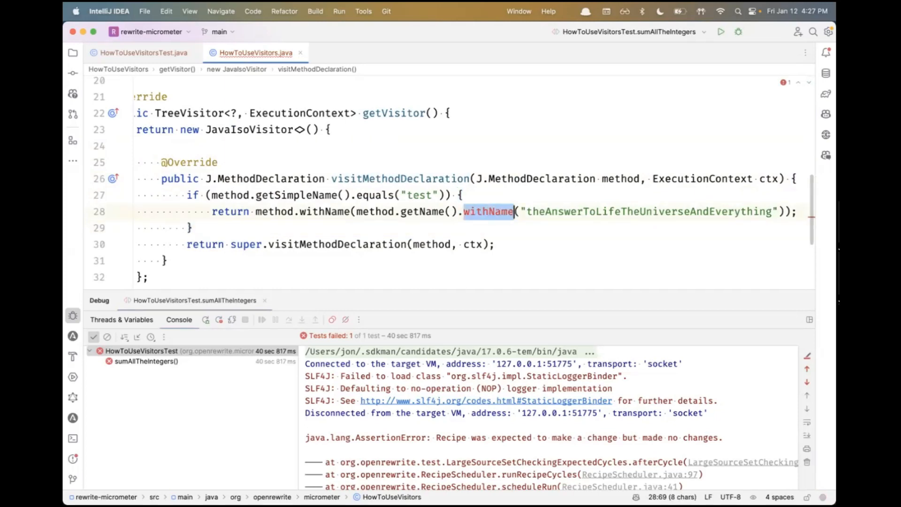
pyautogui.write('withSimpleName')
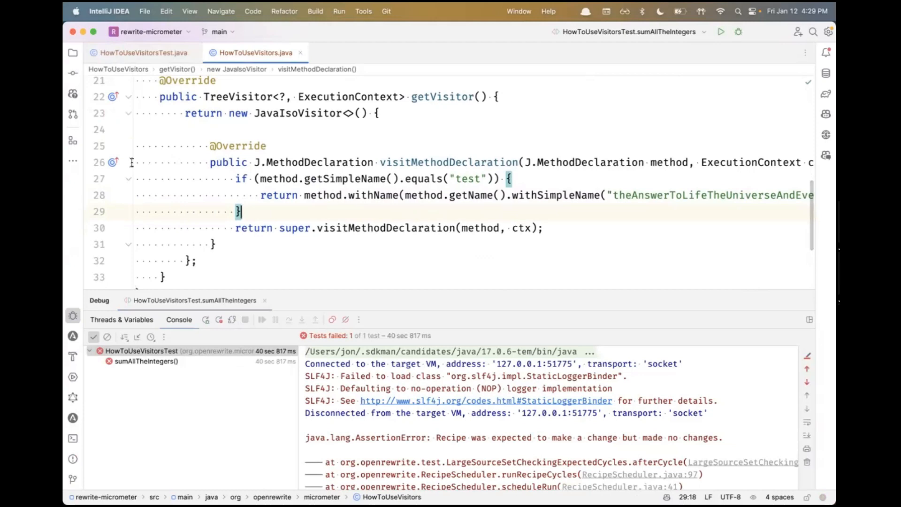
pyautogui.moveTo(738, 32)
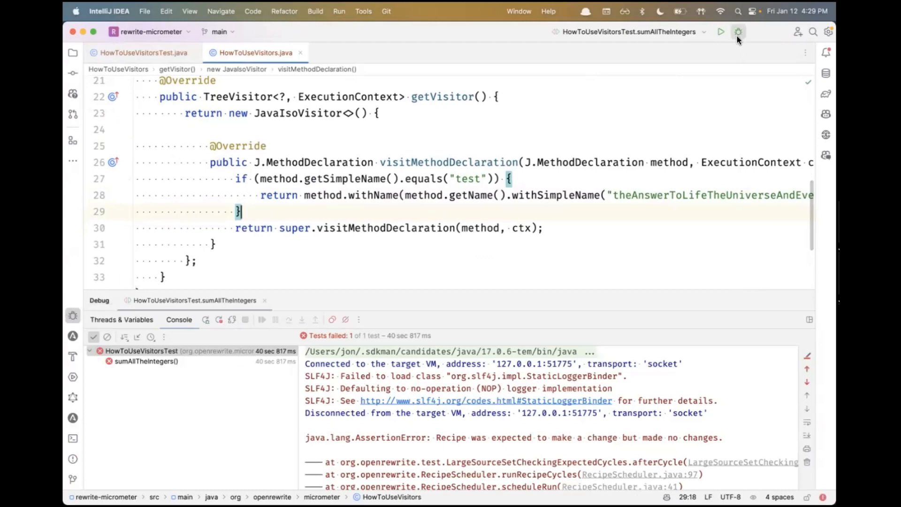
# - Rerun sumAllTheIntegers under the debugger
pyautogui.click(738, 32)
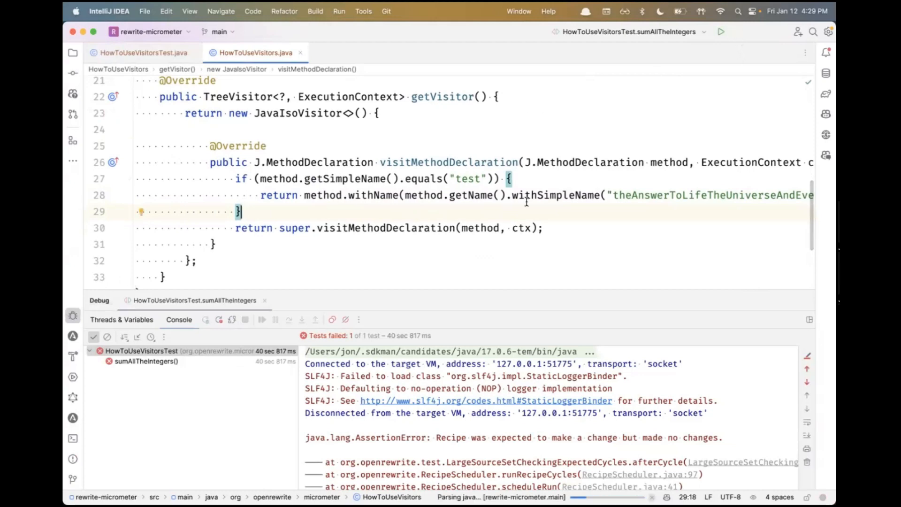
pyautogui.click(721, 32)
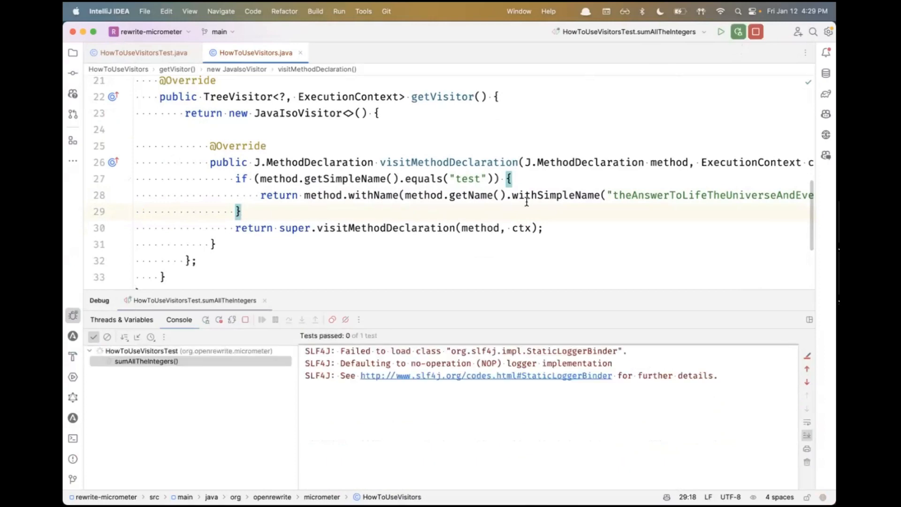
pyautogui.click(739, 33)
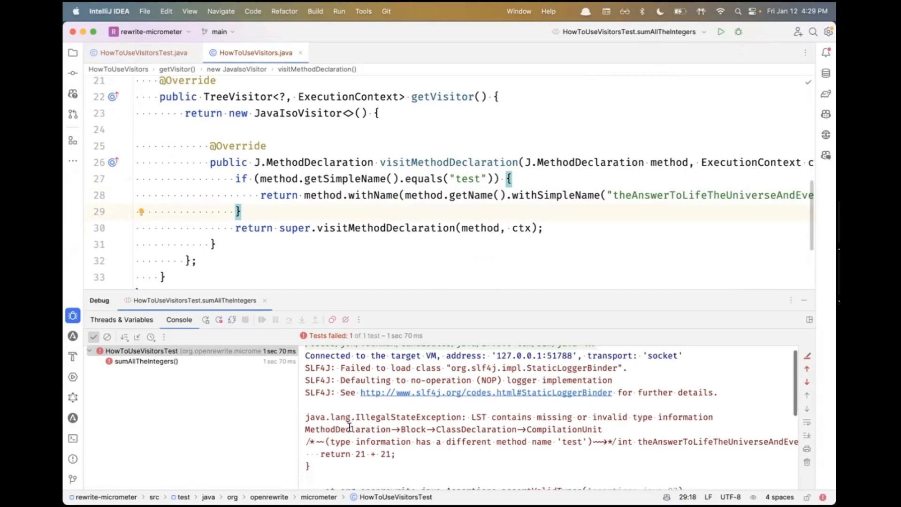
# - Inspect the invalid type information error for MethodDeclaration, then return to the rename statement
pyautogui.doubleClick(320, 430)
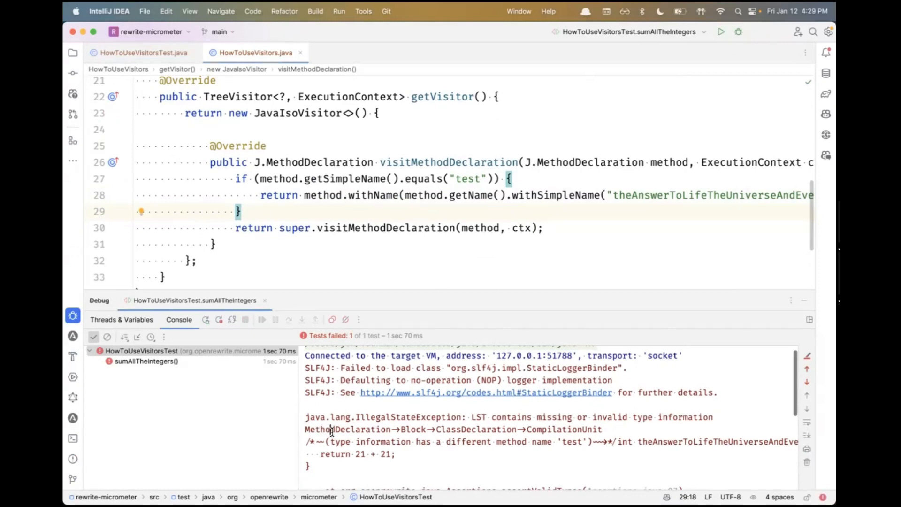
pyautogui.moveTo(424, 428)
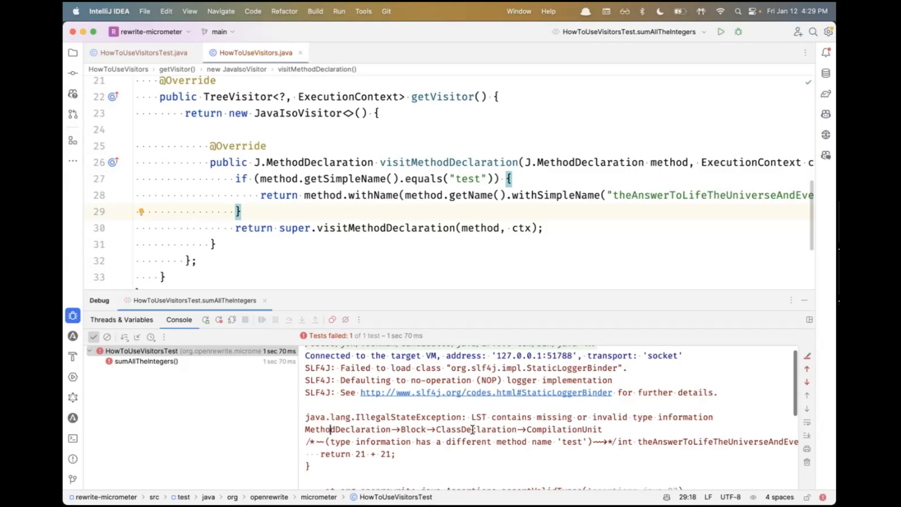
pyautogui.moveTo(545, 426)
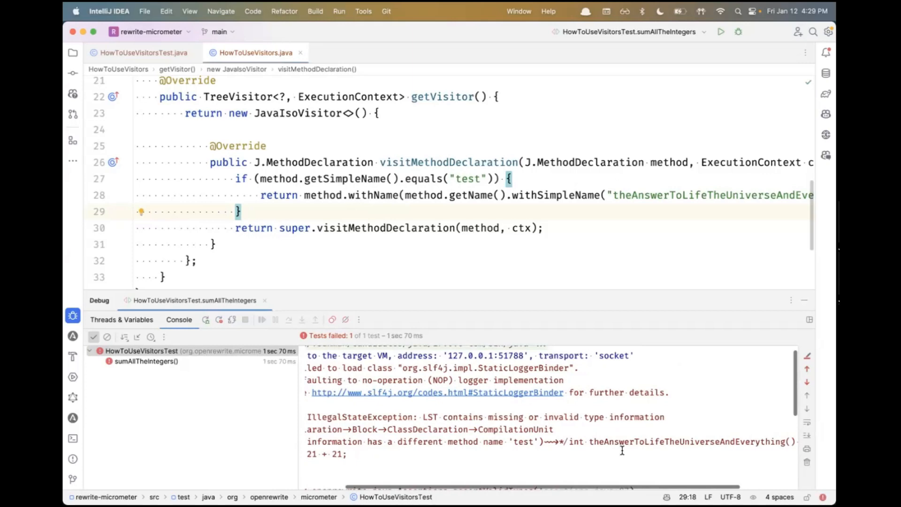
pyautogui.scroll(-3)
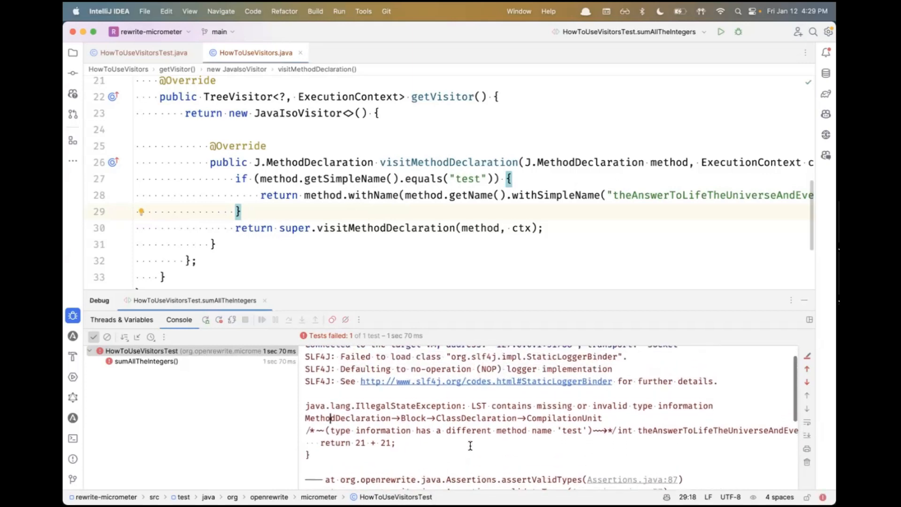
pyautogui.moveTo(387, 432)
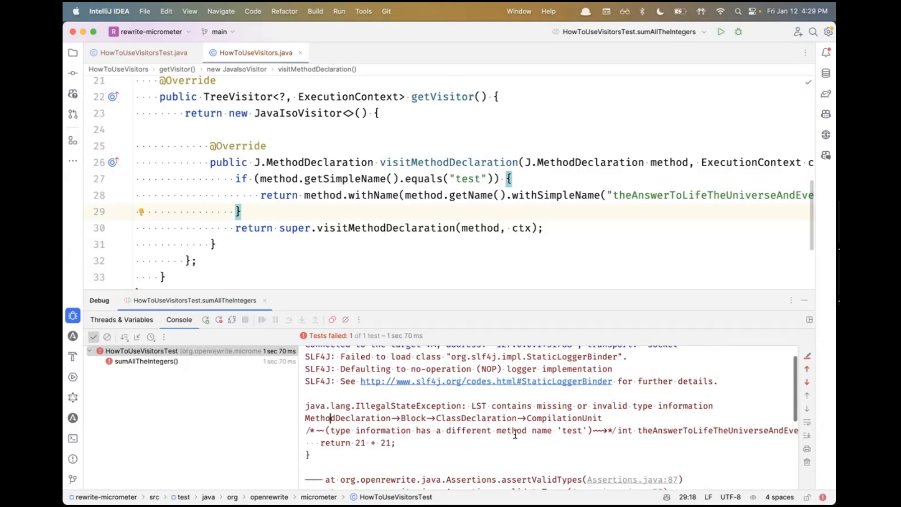
pyautogui.moveTo(506, 246)
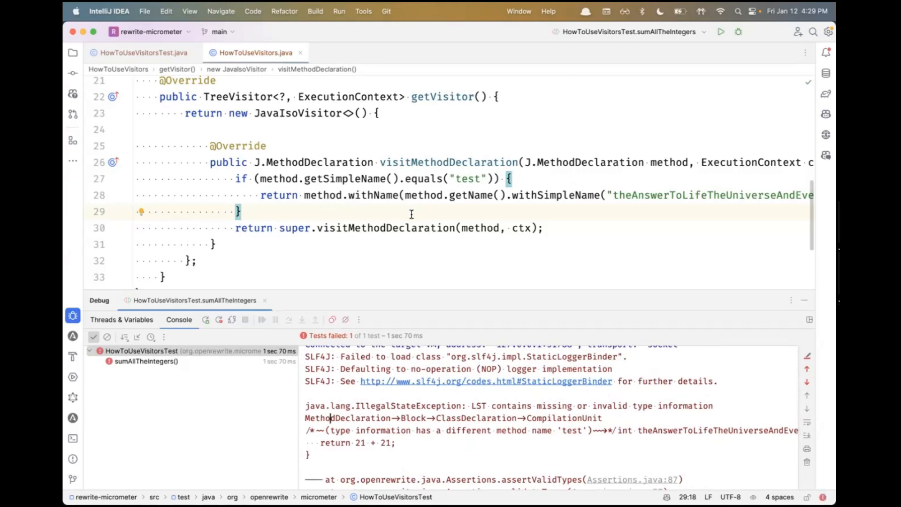
pyautogui.click(133, 52)
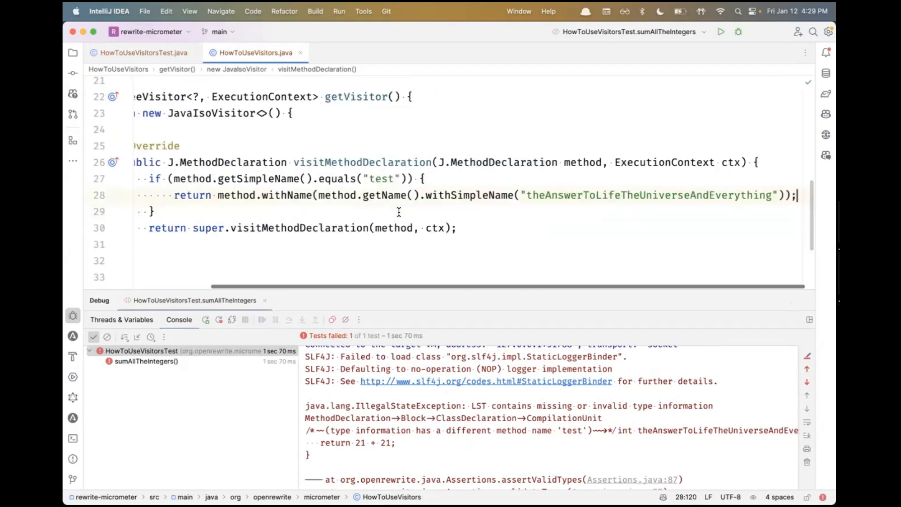
# - Rename the method type via withName and add a non-null method-type guard to the if
pyautogui.write('.withT')
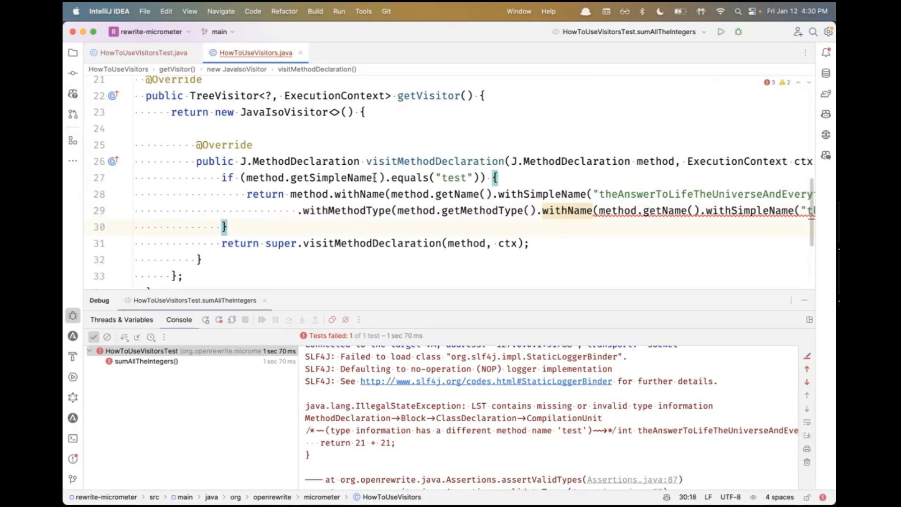
pyautogui.click(225, 227)
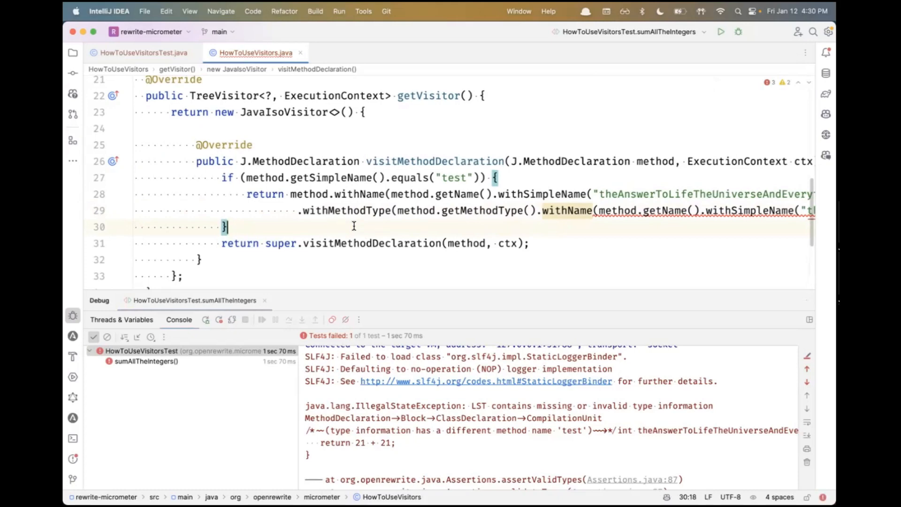
pyautogui.moveTo(350, 194)
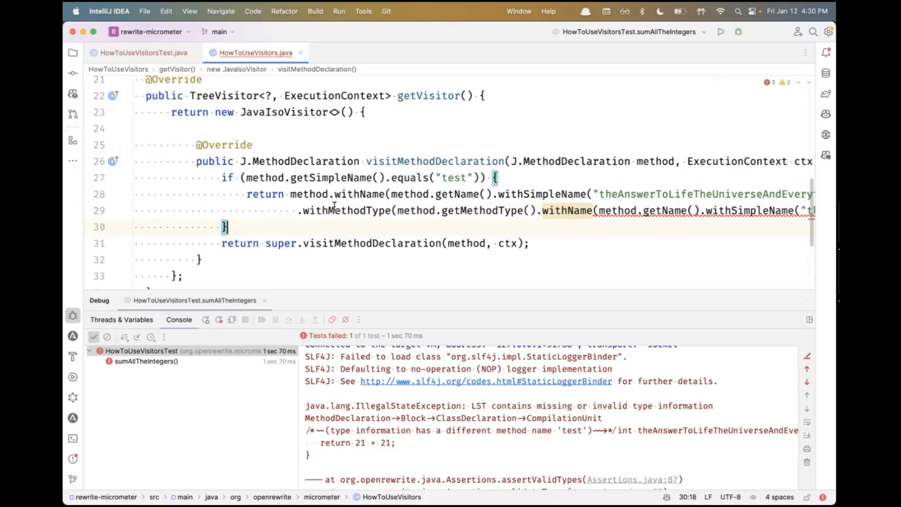
pyautogui.hscroll(3)
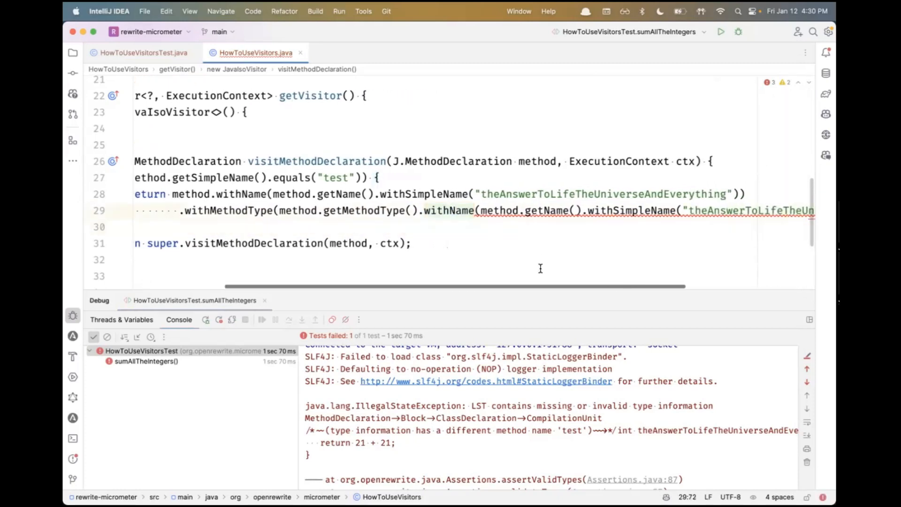
pyautogui.moveTo(449, 212)
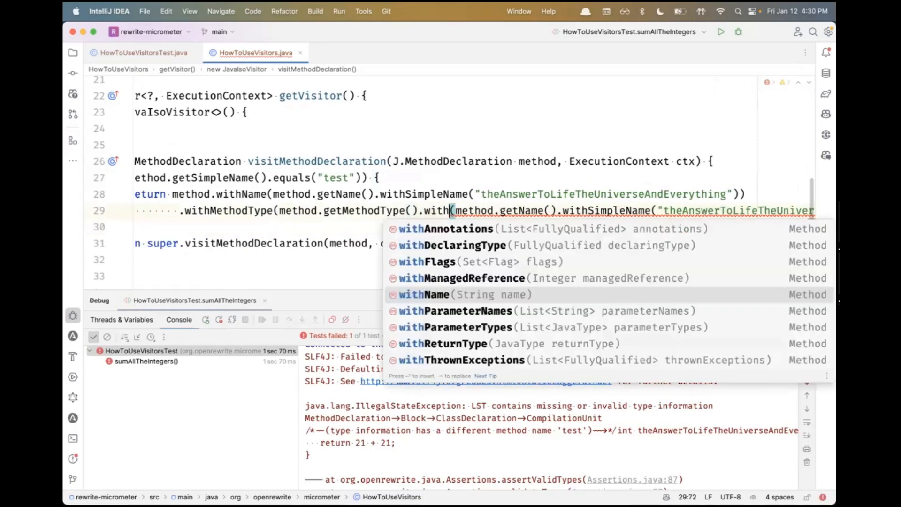
pyautogui.click(432, 294)
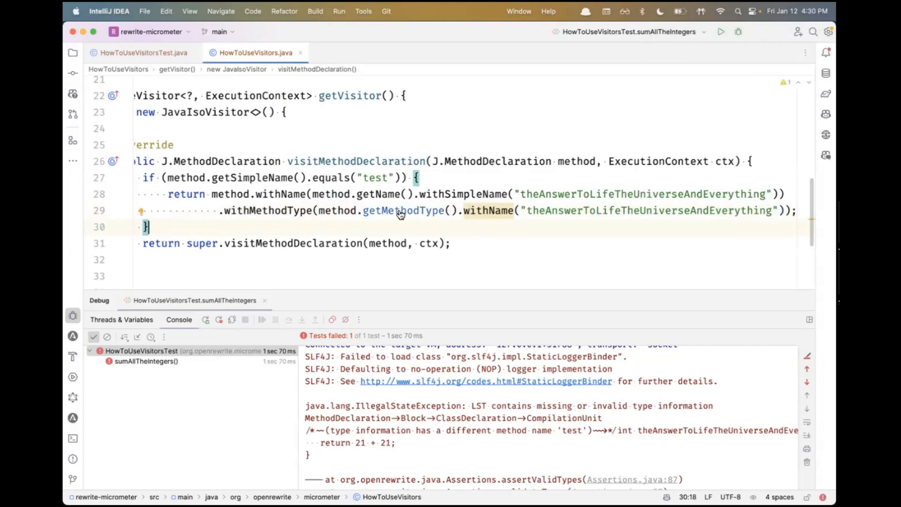
pyautogui.write('!')
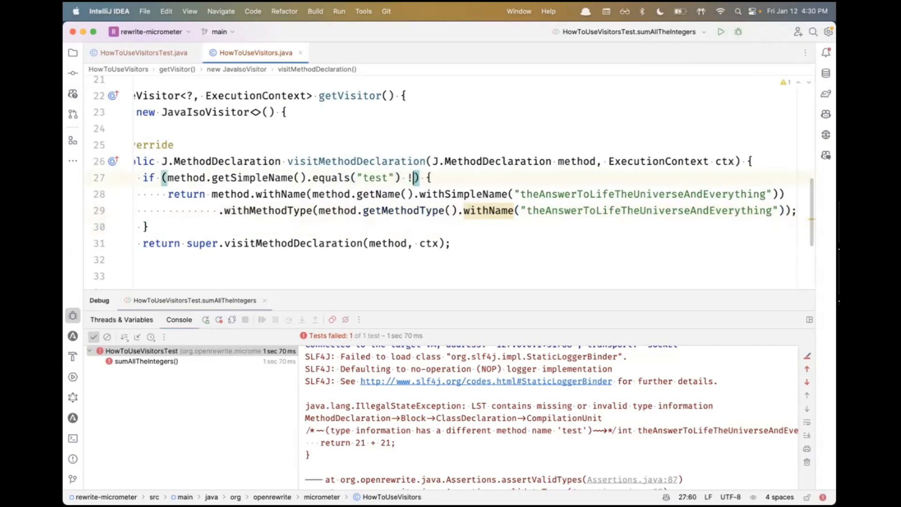
pyautogui.write('&& method.getReturnTypeExpression().getType().equals("int")')
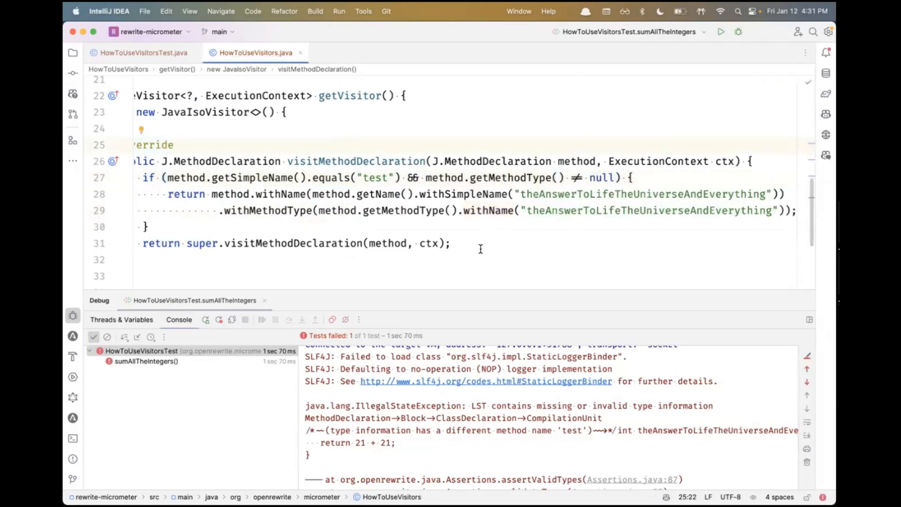
pyautogui.moveTo(738, 32)
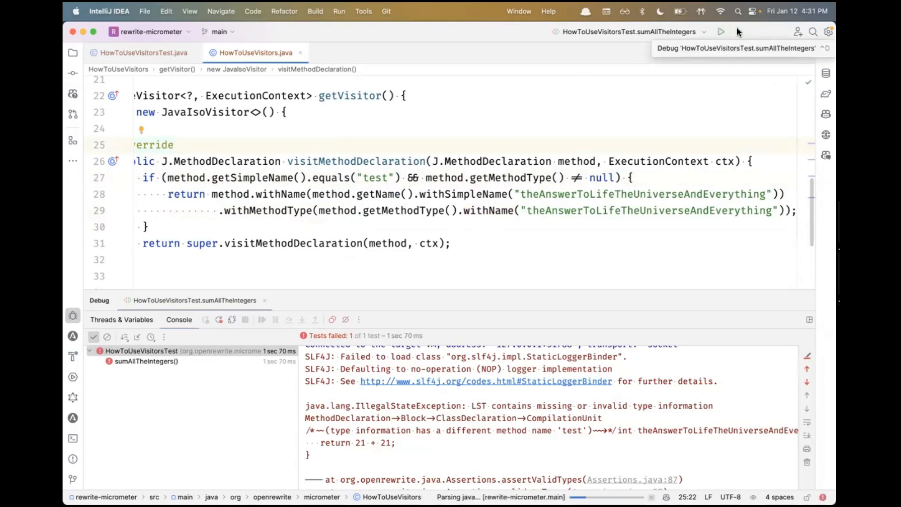
# - Rerun sumAllTheIntegers under the debugger until it passes
pyautogui.click(738, 32)
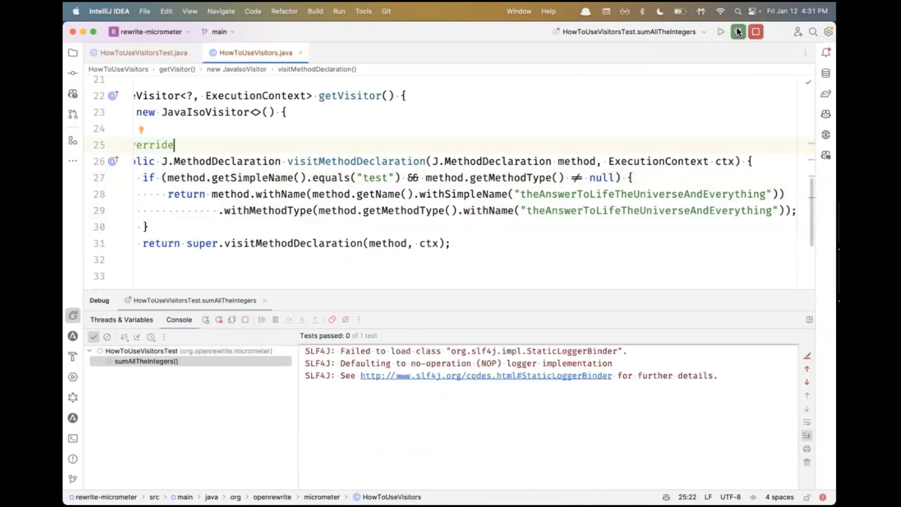
pyautogui.click(738, 32)
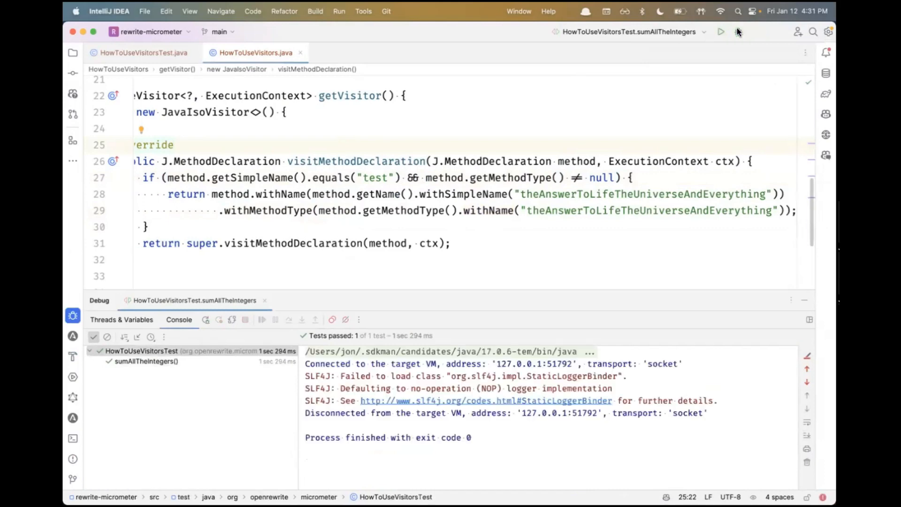
pyautogui.click(141, 53)
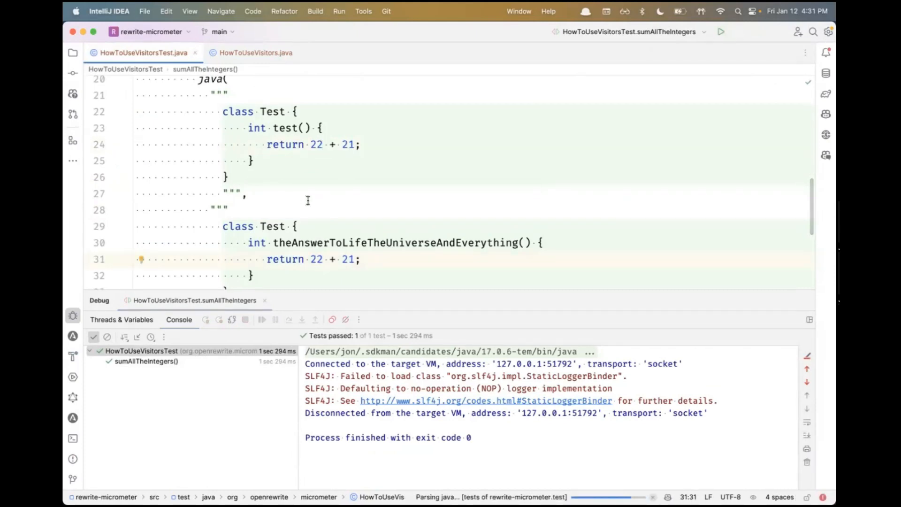
pyautogui.click(721, 32)
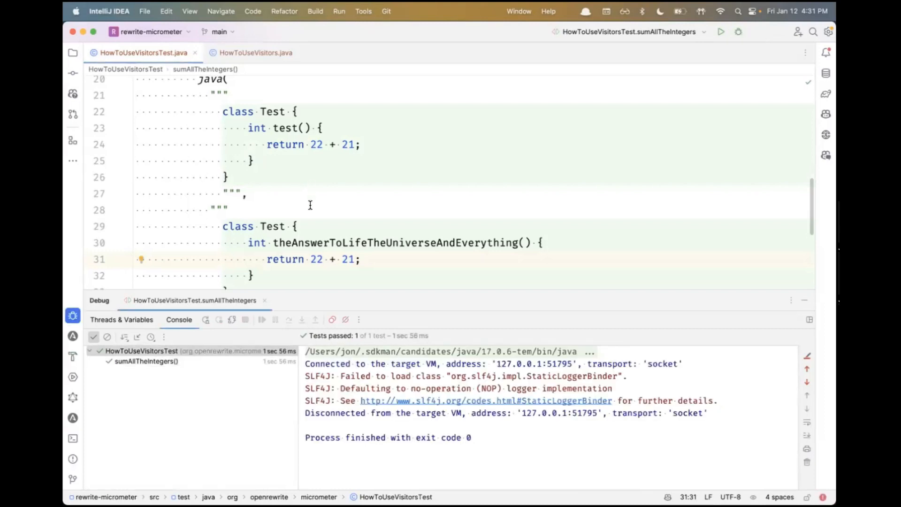
pyautogui.moveTo(340, 106)
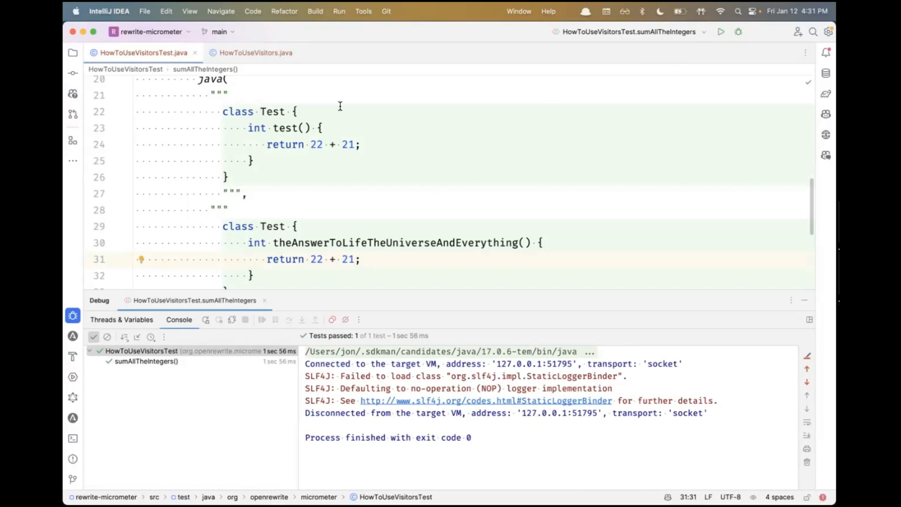
# - Switch between the recipe and HowToUseVisitorsTest.java tabs to review the expected output
pyautogui.click(252, 53)
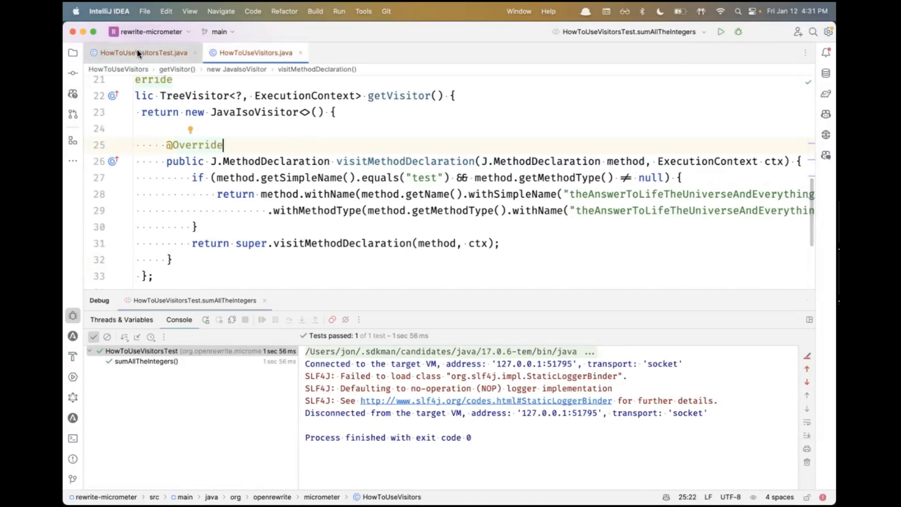
pyautogui.click(145, 52)
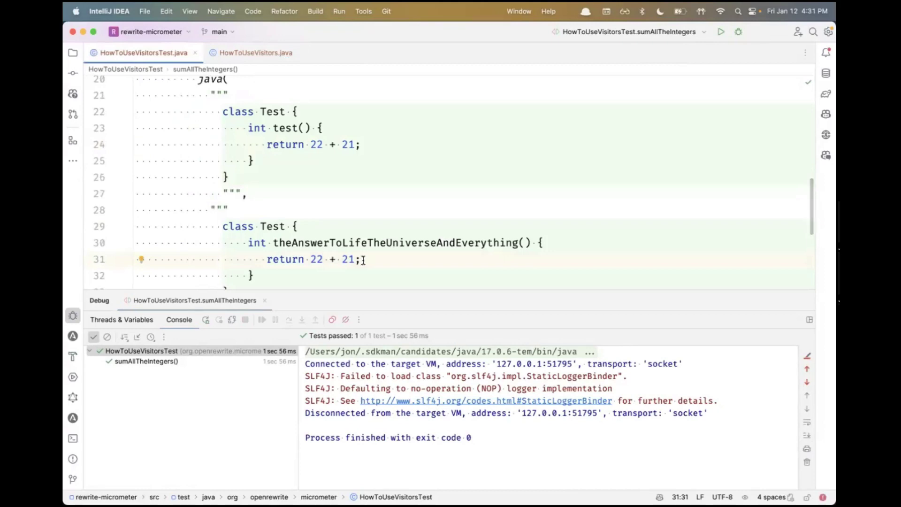
pyautogui.click(255, 52)
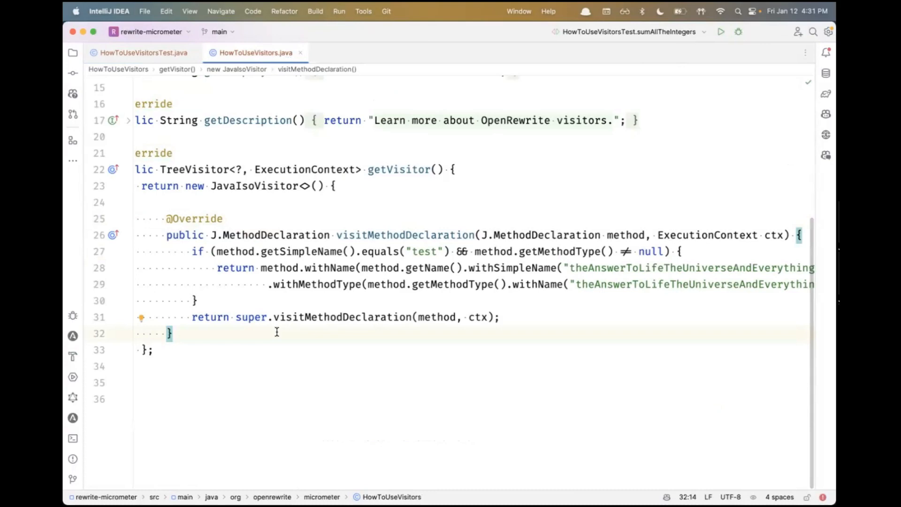
# - Override visitLiteral to delegate to super, then switch to HowToUseVisitorsTest.java
pyautogui.press('Enter')
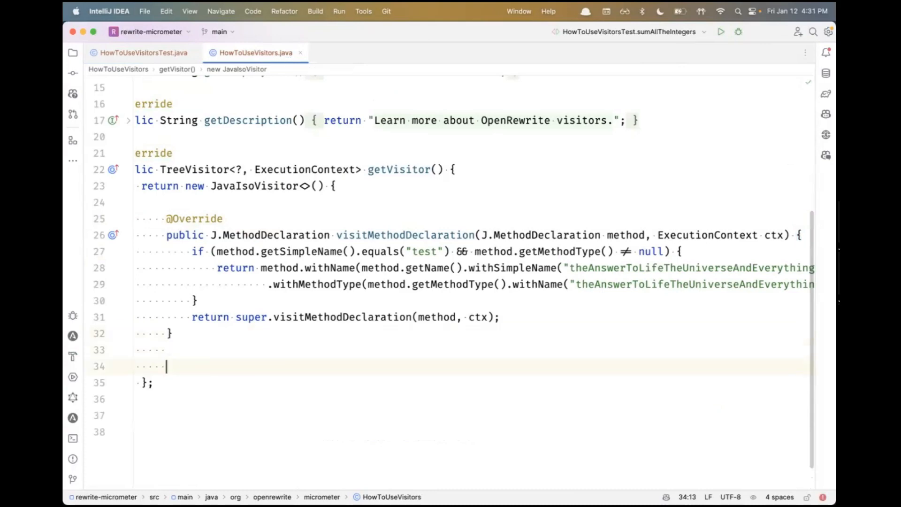
pyautogui.write('visitLiteral(J.Literal literal, ExecutionContext ctx) {')
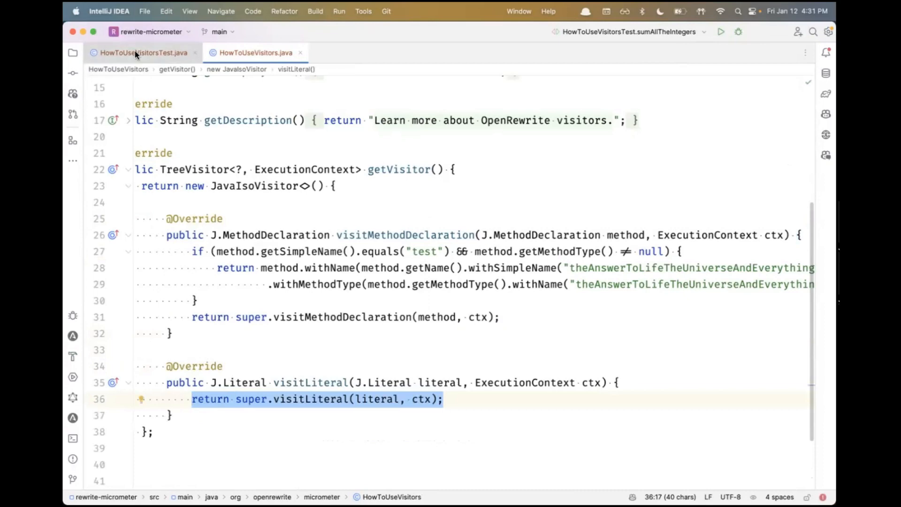
pyautogui.click(136, 52)
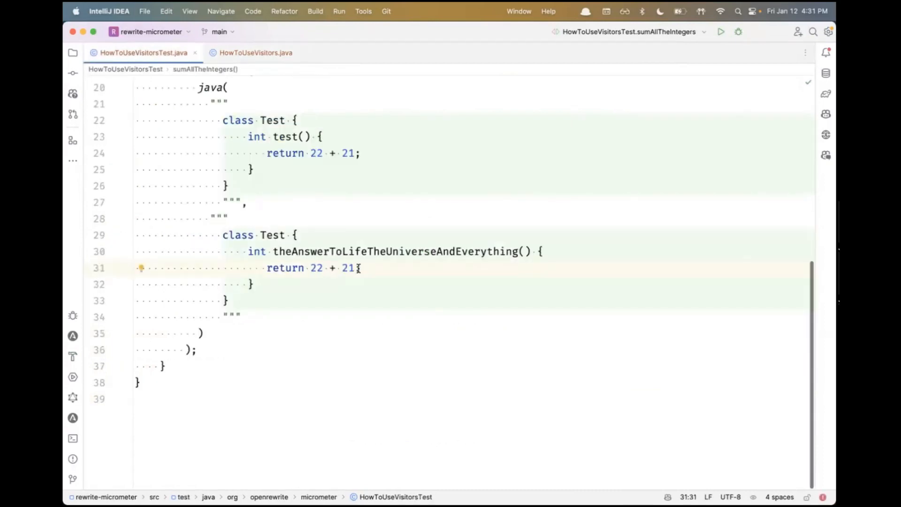
pyautogui.click(256, 52)
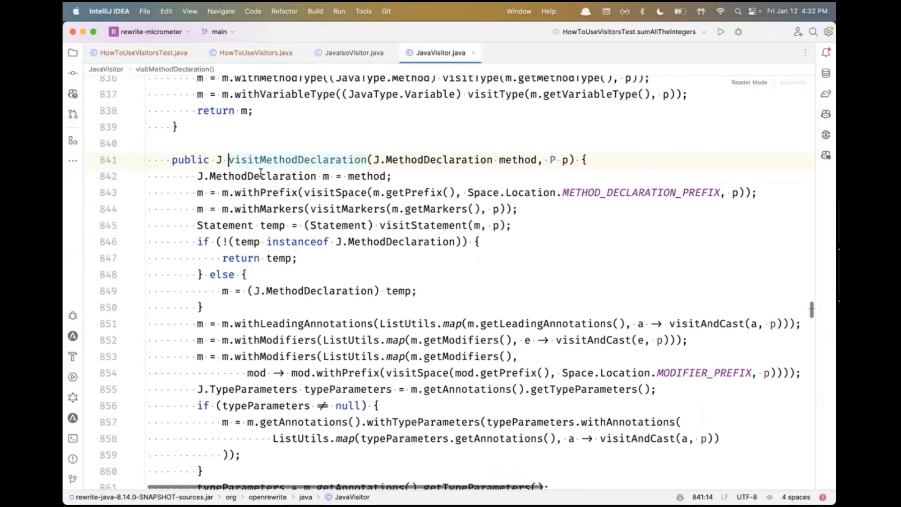
# - Scroll through JavaVisitor's visitMethodDeclaration body to see how each method part is visited
pyautogui.scroll(-3)
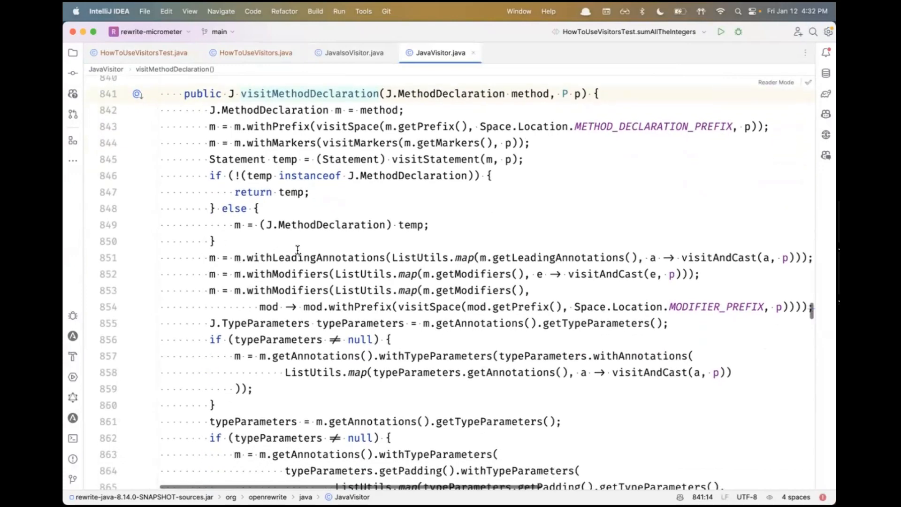
pyautogui.scroll(-3)
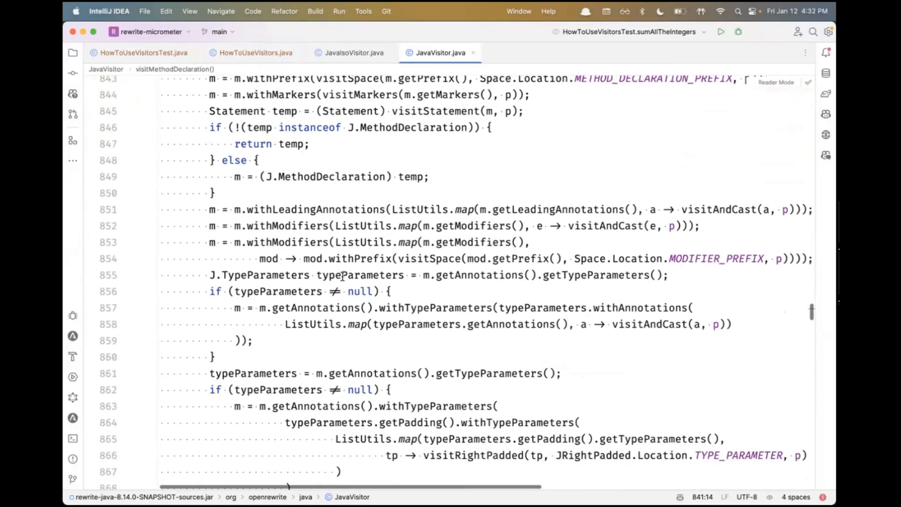
pyautogui.scroll(-3)
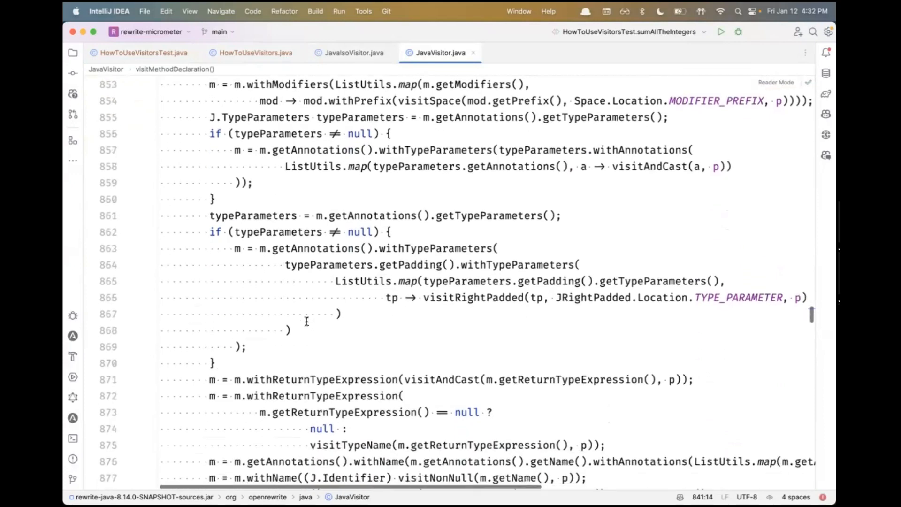
pyautogui.scroll(-3)
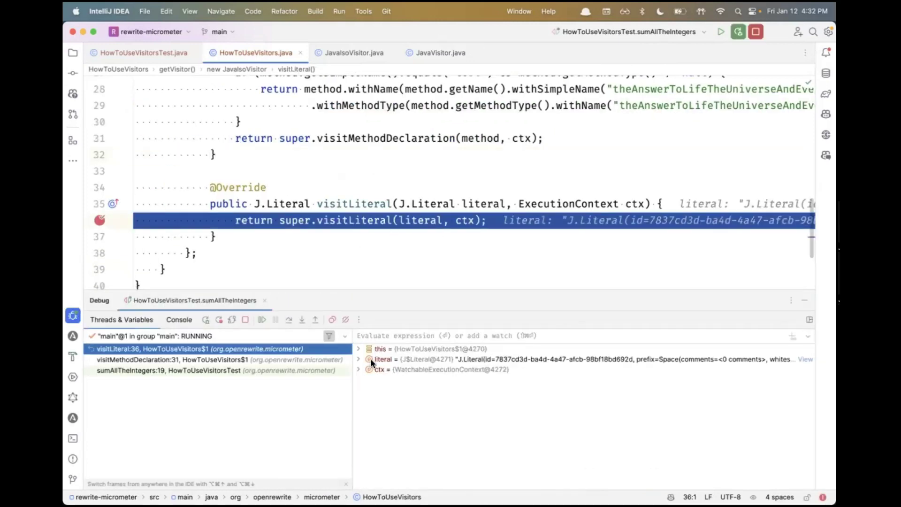
# - Expand the paused literal's value field and store getCursor() in a local cursor variable
pyautogui.click(358, 359)
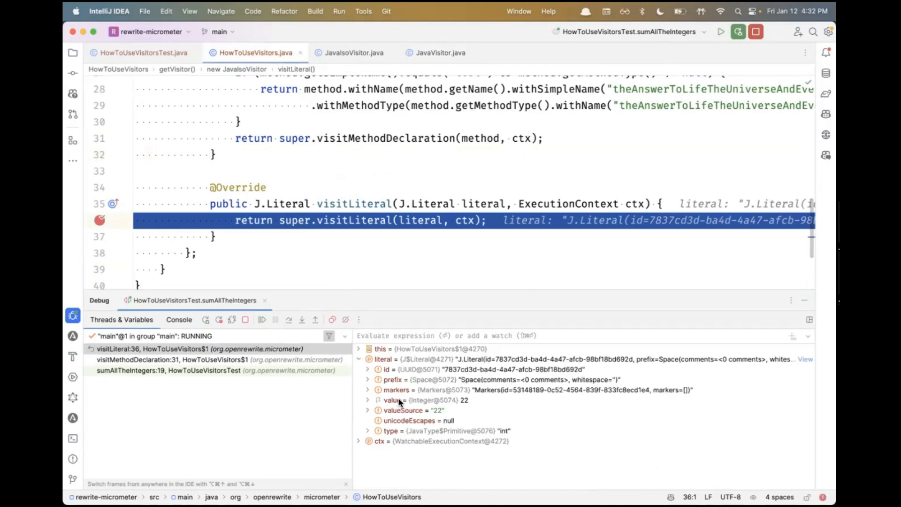
pyautogui.click(397, 400)
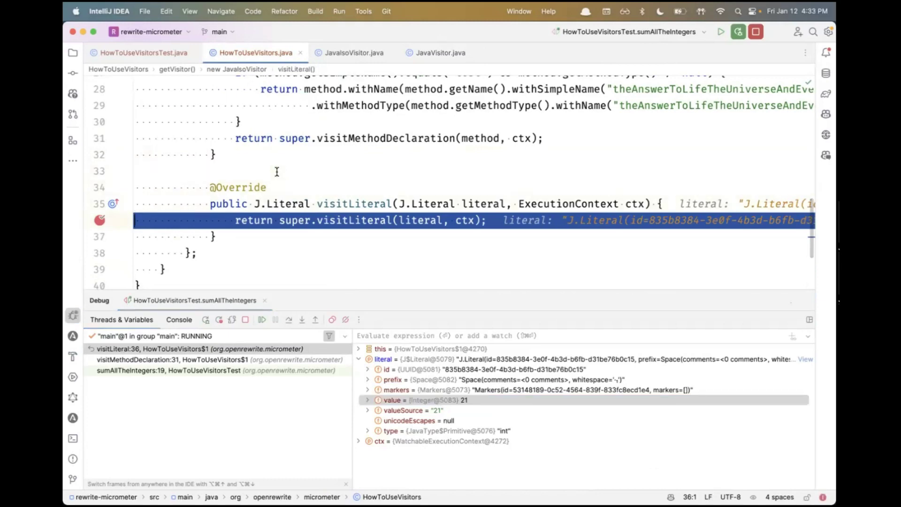
pyautogui.moveTo(339, 203)
pyautogui.write('getCursor();')
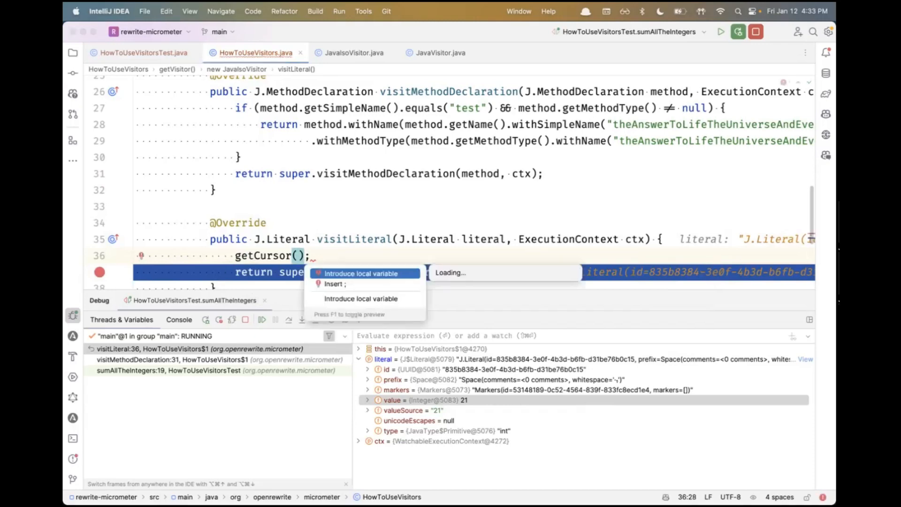
pyautogui.click(361, 273)
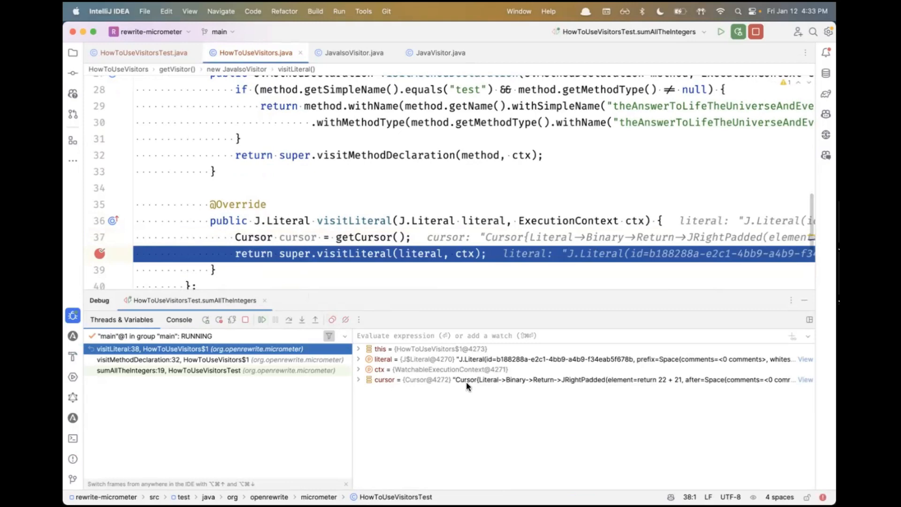
pyautogui.moveTo(489, 385)
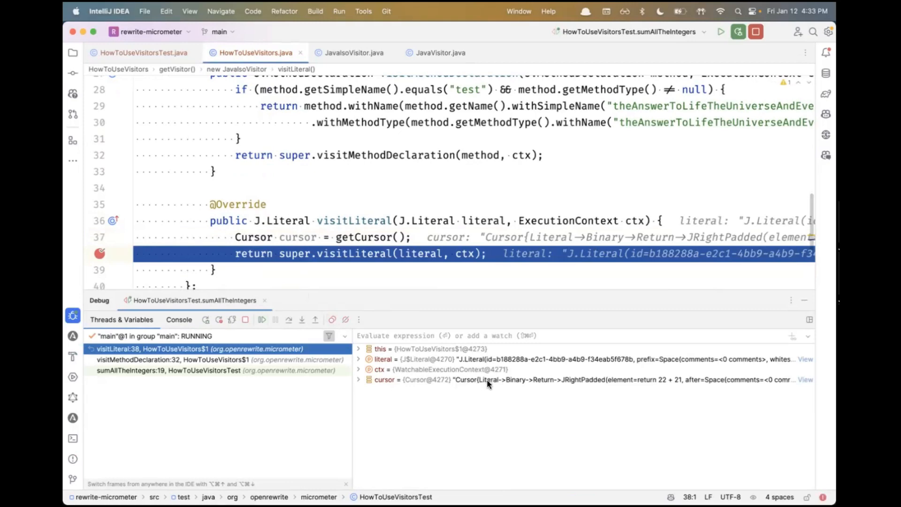
pyautogui.moveTo(519, 385)
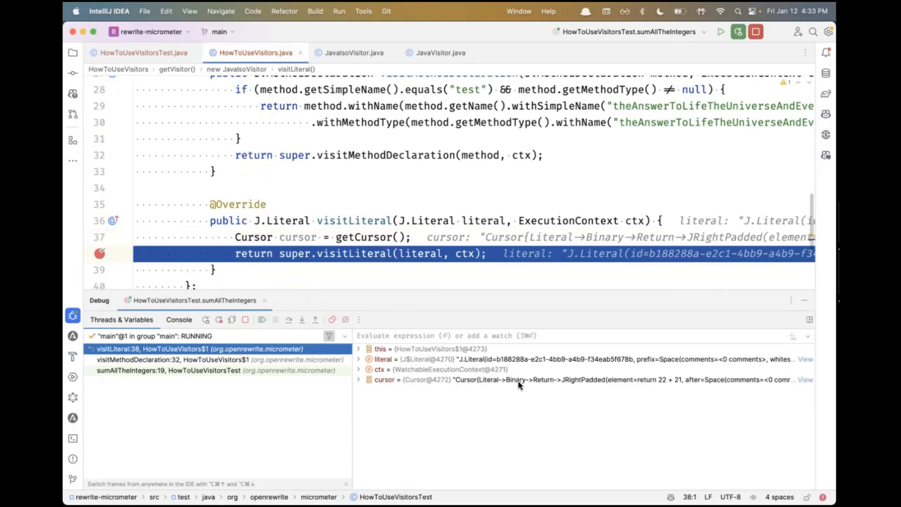
pyautogui.moveTo(547, 384)
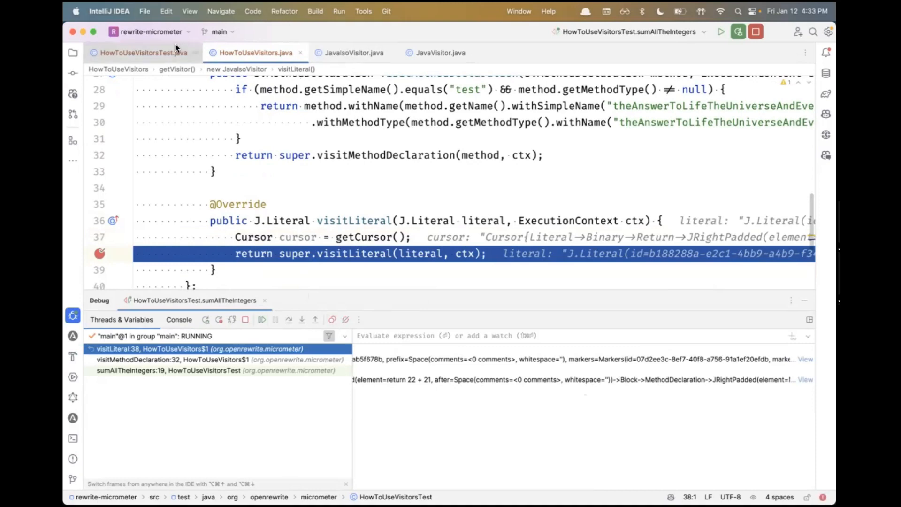
# - Check the test input, stop the debug run, and return to HowToUseVisitors.java
pyautogui.click(139, 52)
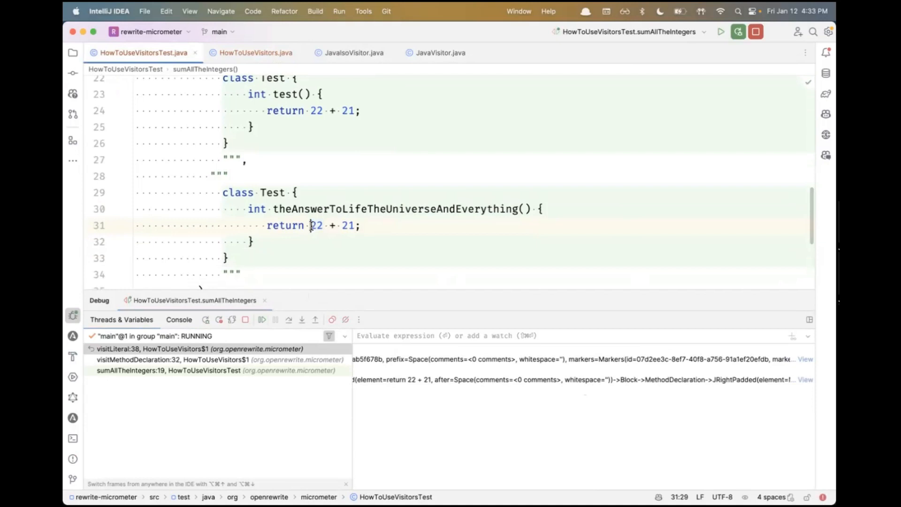
pyautogui.moveTo(310, 225); pyautogui.dragTo(355, 225)
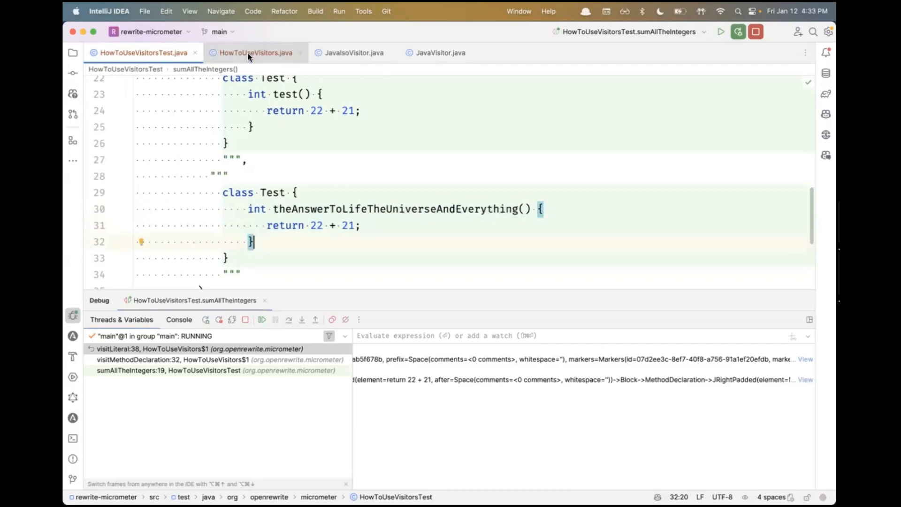
pyautogui.click(256, 53)
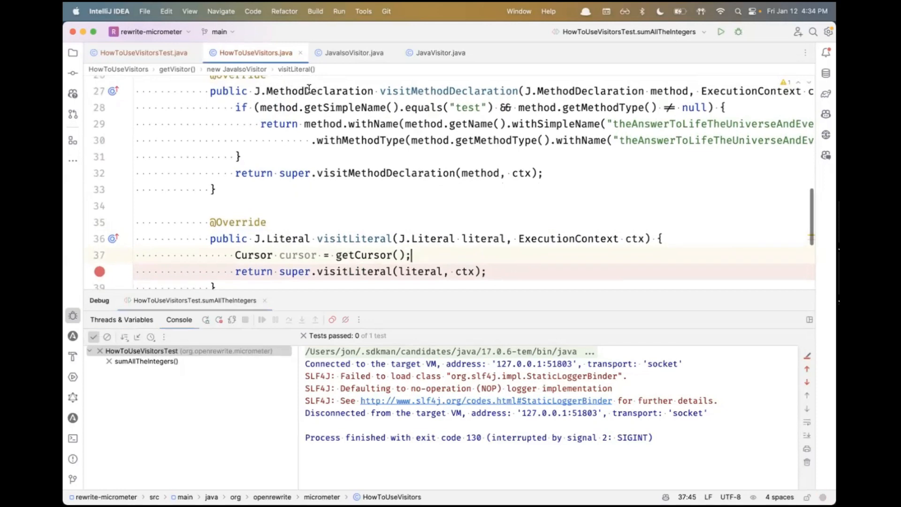
# - Store getCursor().dropParentUntil(J.MethodDeclaration.class::isInstance) in a local variable named method
pyautogui.scroll(-3)
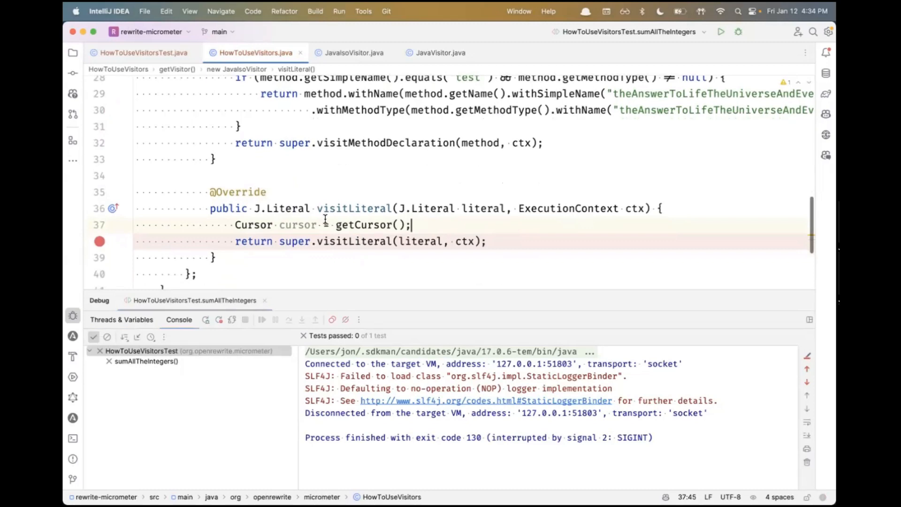
pyautogui.write('curso')
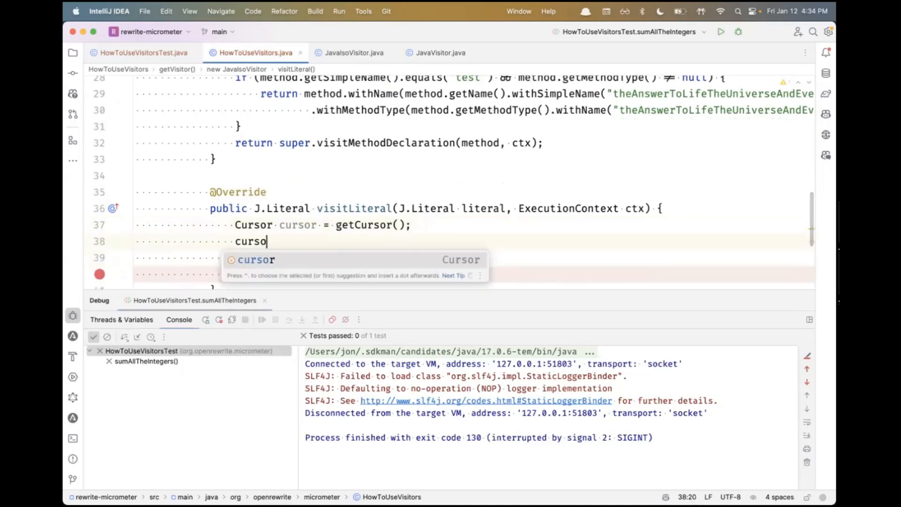
pyautogui.write('.')
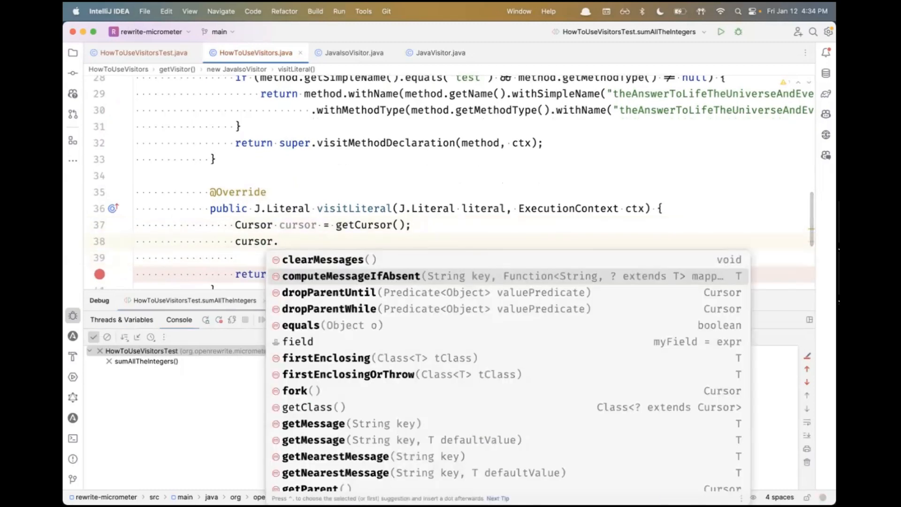
pyautogui.write('g')
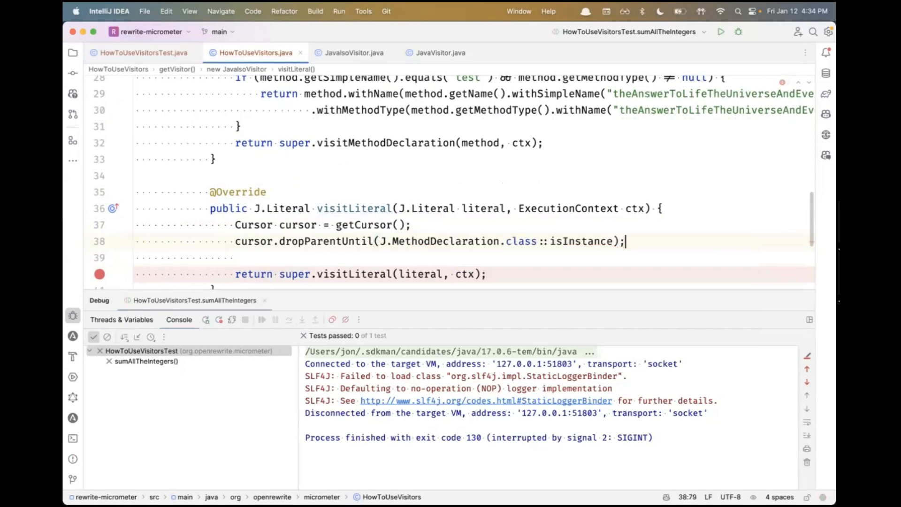
pyautogui.moveTo(430, 248)
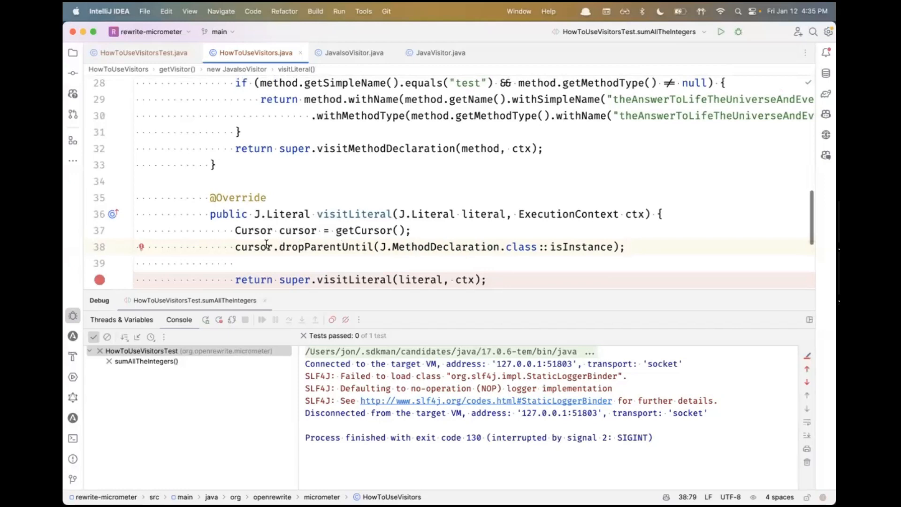
pyautogui.moveTo(263, 246)
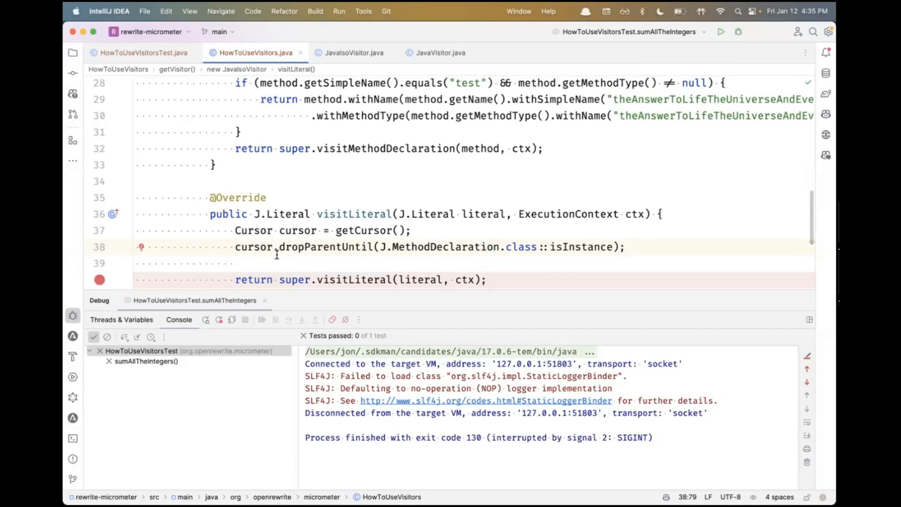
pyautogui.moveTo(405, 250)
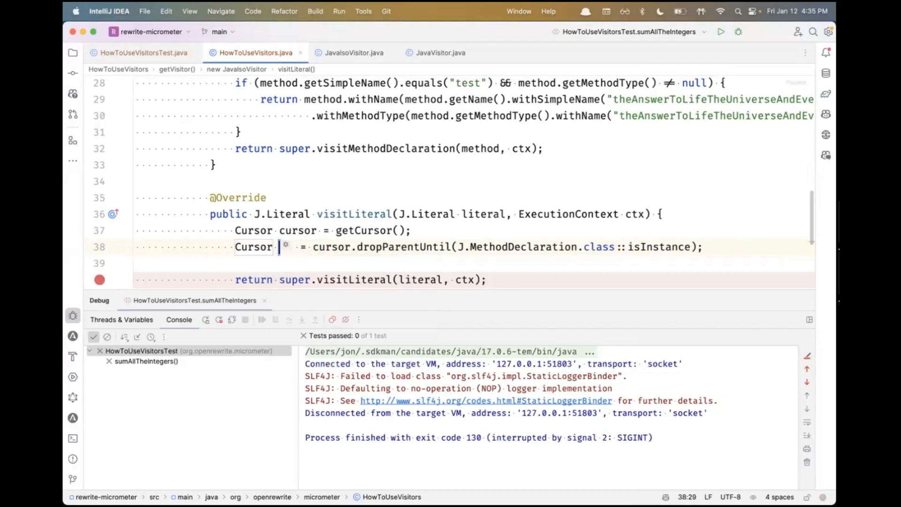
pyautogui.write('method')
pyautogui.write('if')
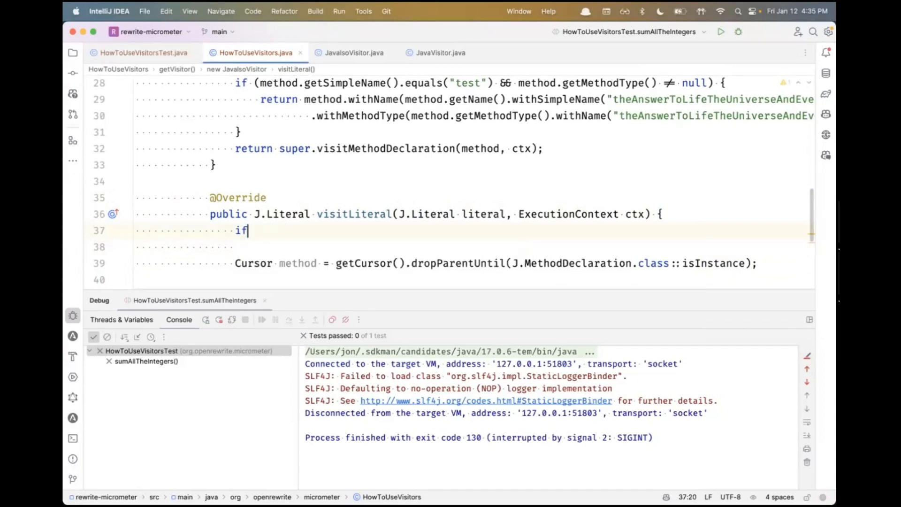
# - Add Object value = literal.getValue() and wrap the method lookup in if (value instanceof Integer)
pyautogui.write('literal.getValue();')
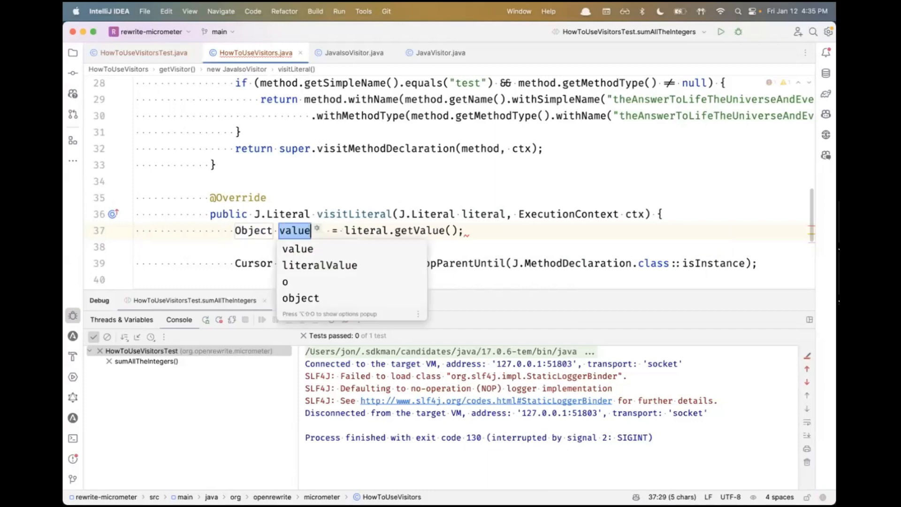
pyautogui.write('if(value)')
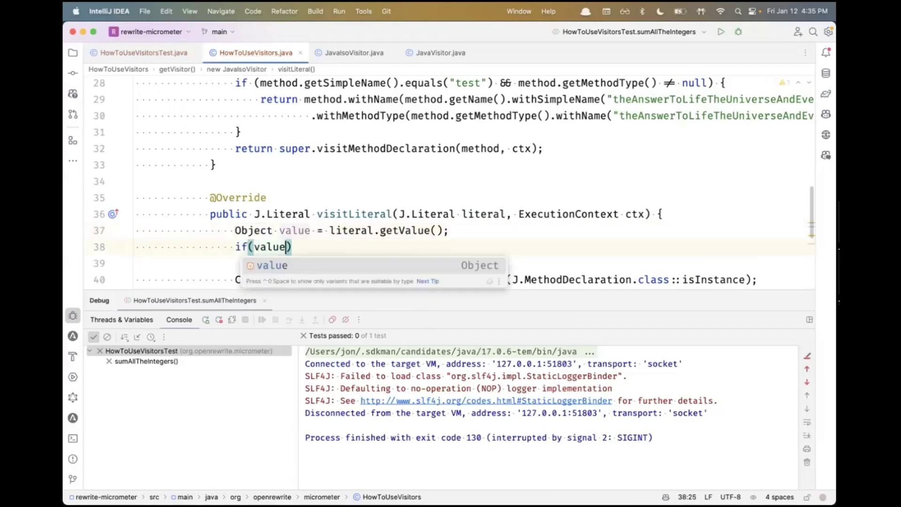
pyautogui.write('instanceof Integer')
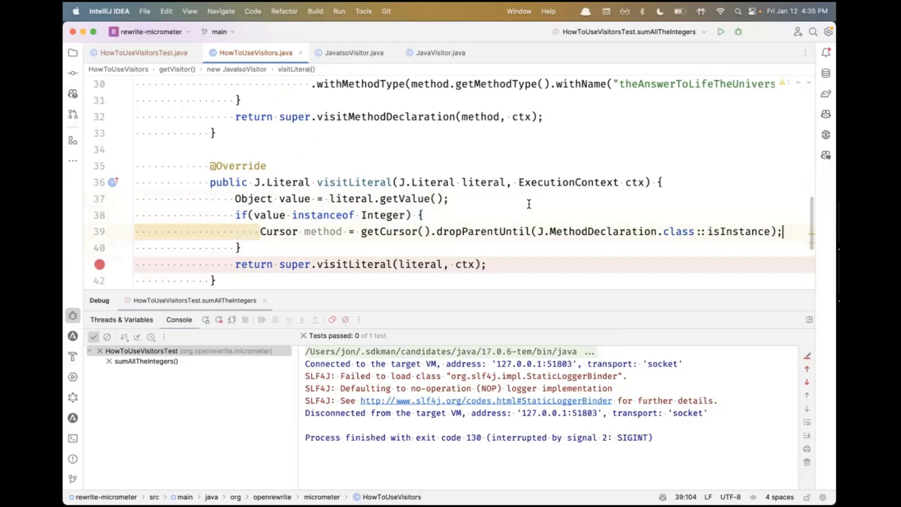
pyautogui.write('method.')
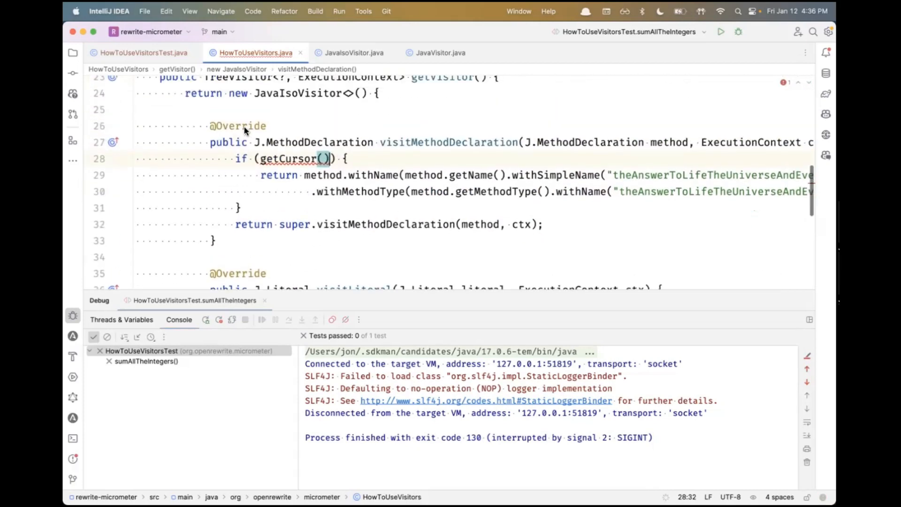
# - Make the rename condition getCursor().getMessage("sum", 0) == 42 and breakpoint the return line
pyautogui.write('method.getSimpleName().equals("test")')
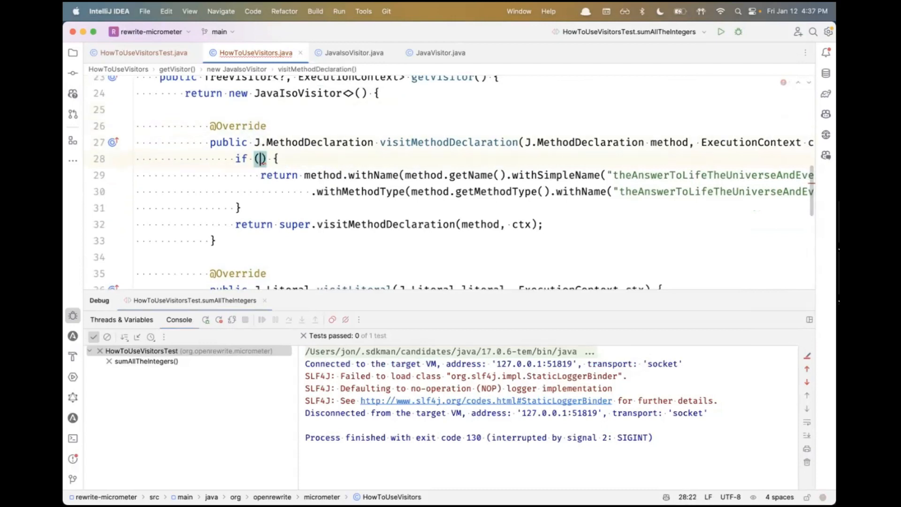
pyautogui.write('getCursor().getMessage()')
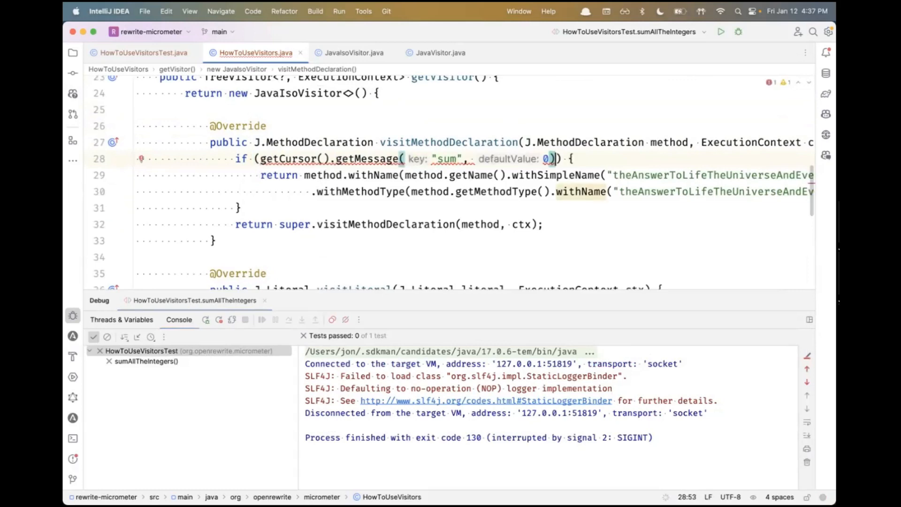
pyautogui.write('== 42')
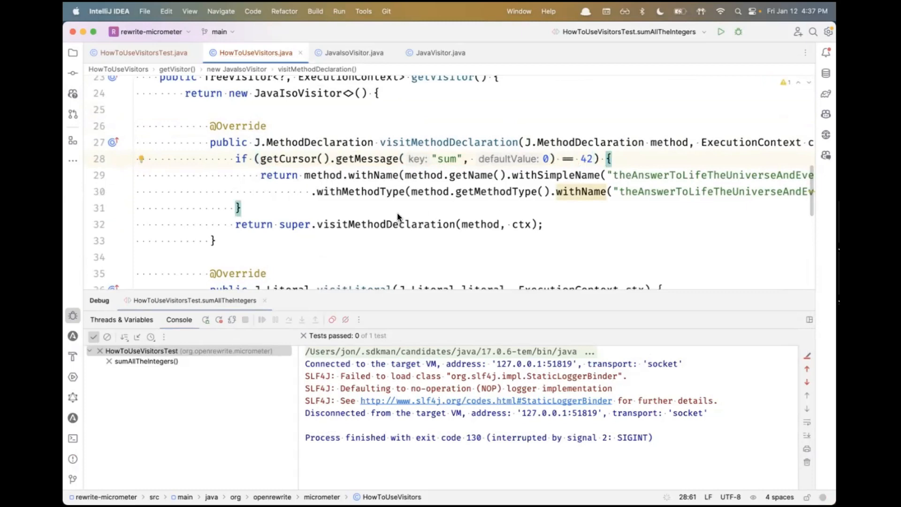
pyautogui.scroll(-3)
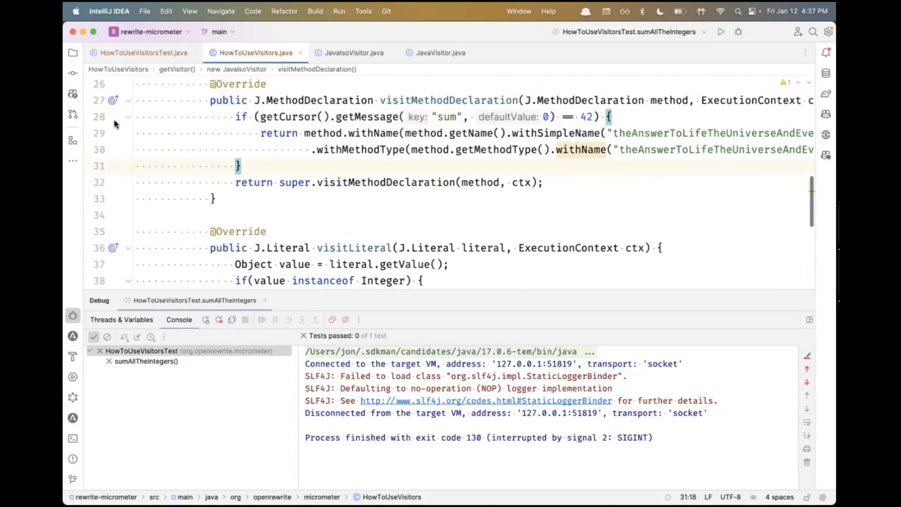
pyautogui.click(99, 133)
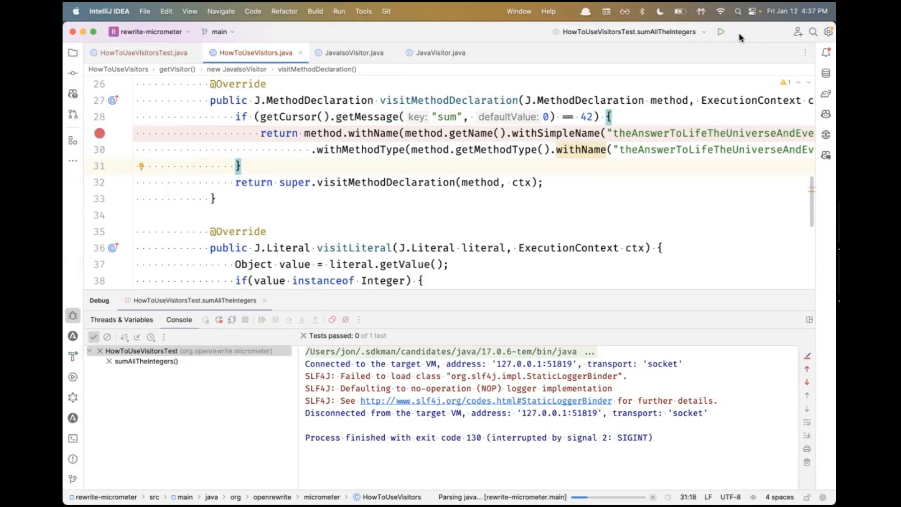
# - Debug sumAllTheIntegers and see it fail because the recipe made no changes
pyautogui.click(738, 31)
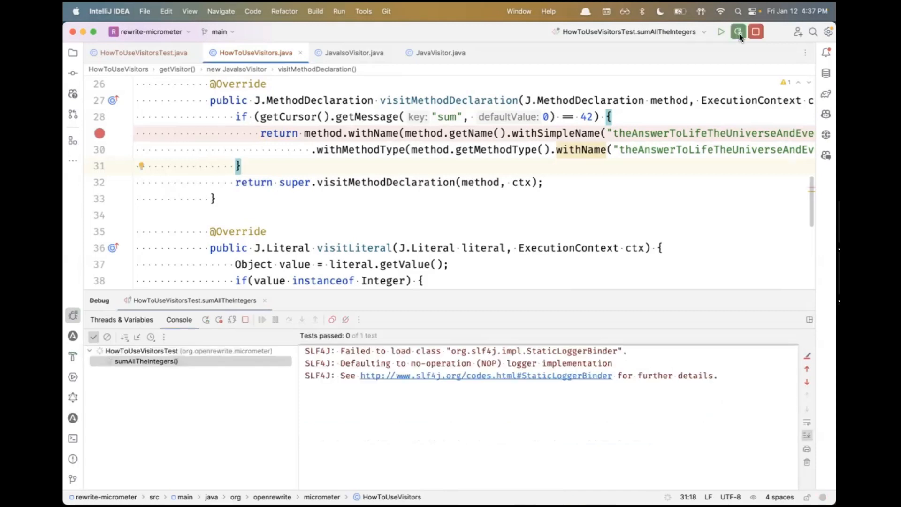
pyautogui.click(738, 32)
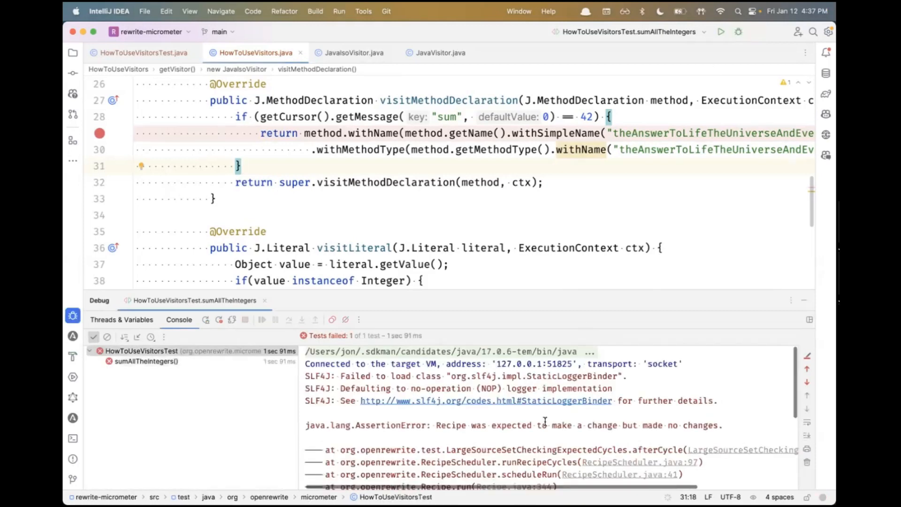
pyautogui.moveTo(475, 450)
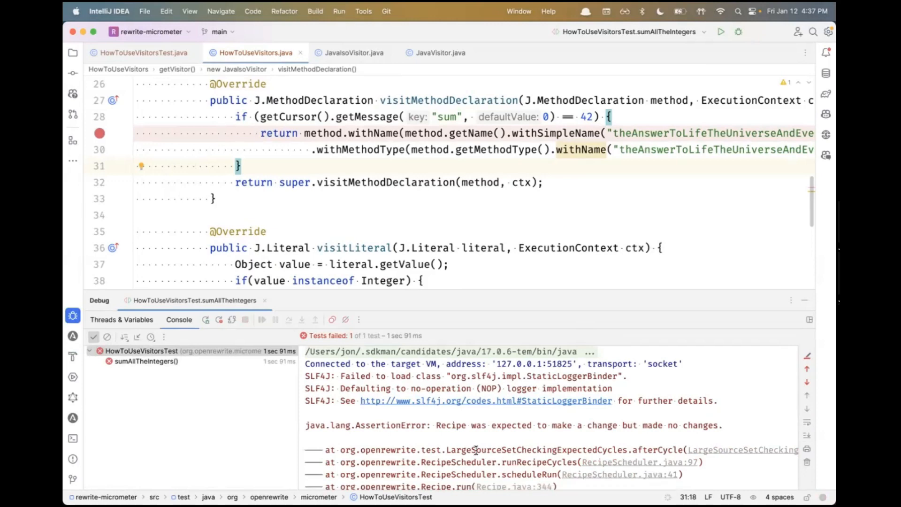
pyautogui.moveTo(559, 433)
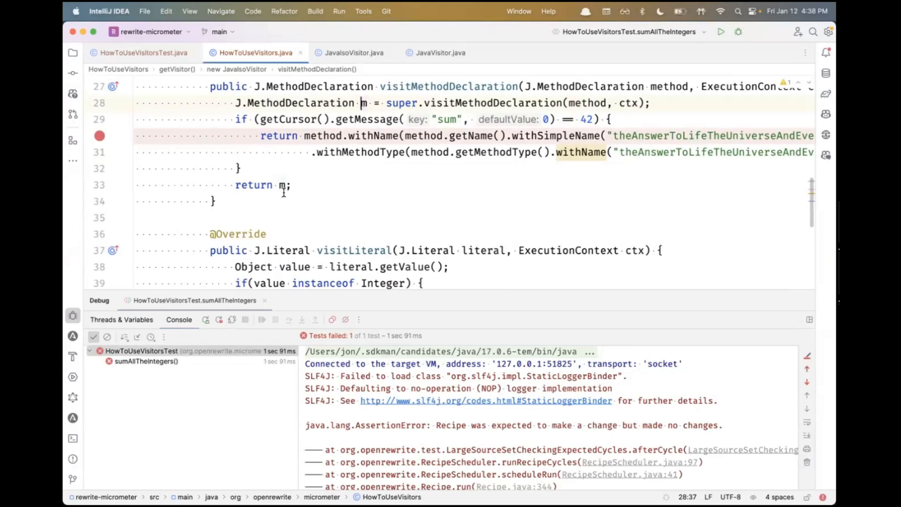
pyautogui.moveTo(235, 123)
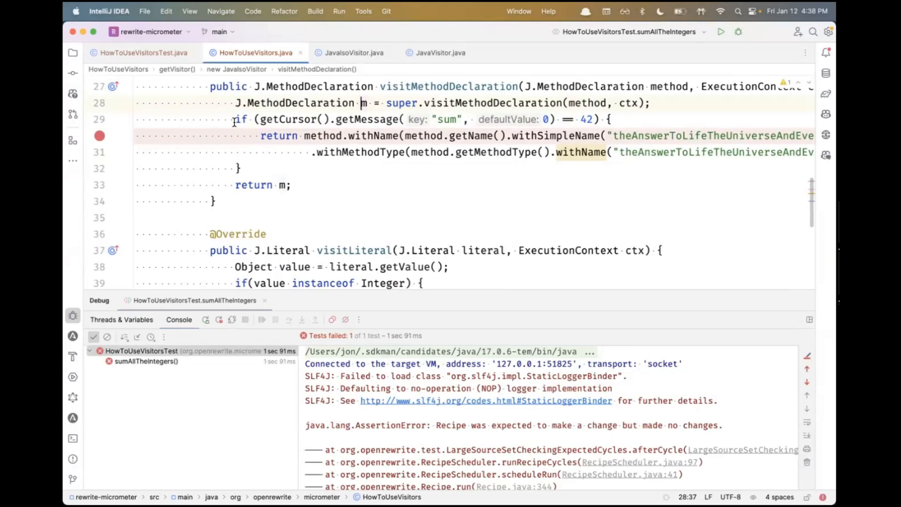
# - Rename and return m instead of method, then start another debug run
pyautogui.doubleClick(322, 136)
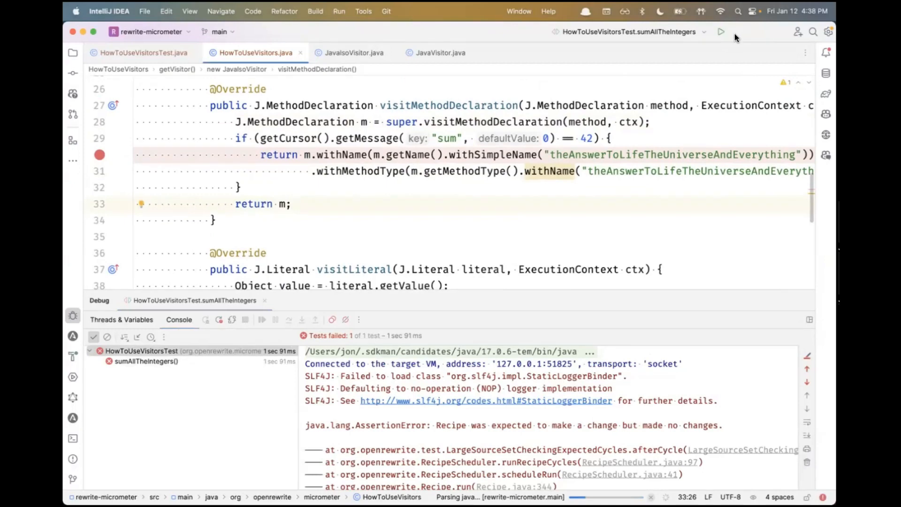
pyautogui.click(721, 32)
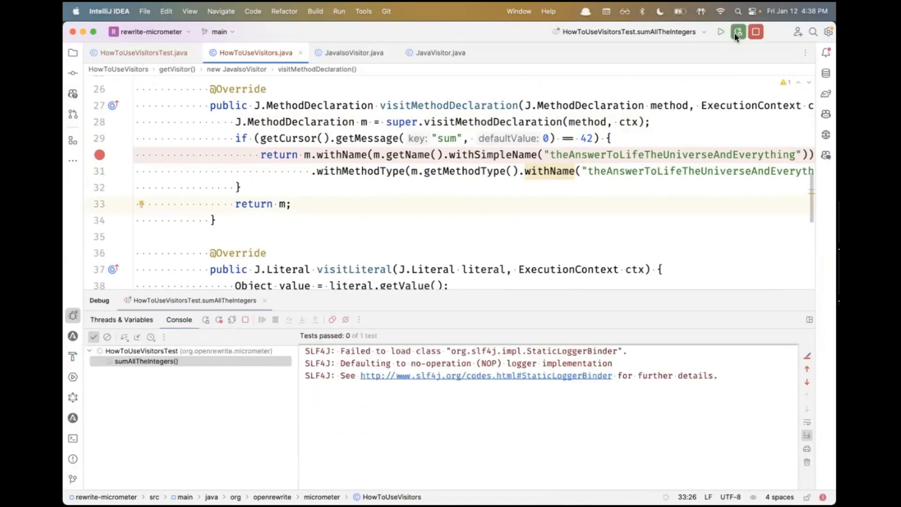
# - Rerun the debugger and move the breakpoint from the return line to the sum check
pyautogui.click(737, 32)
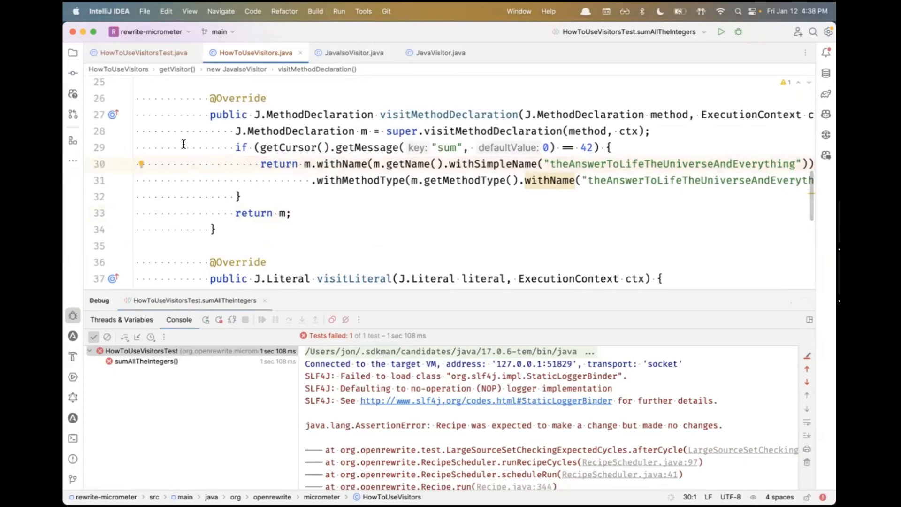
pyautogui.scroll(-3)
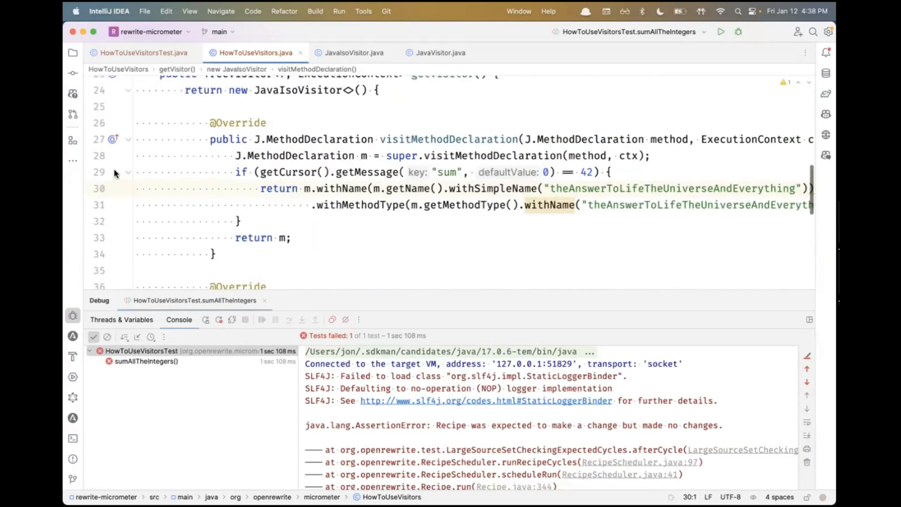
pyautogui.click(100, 171)
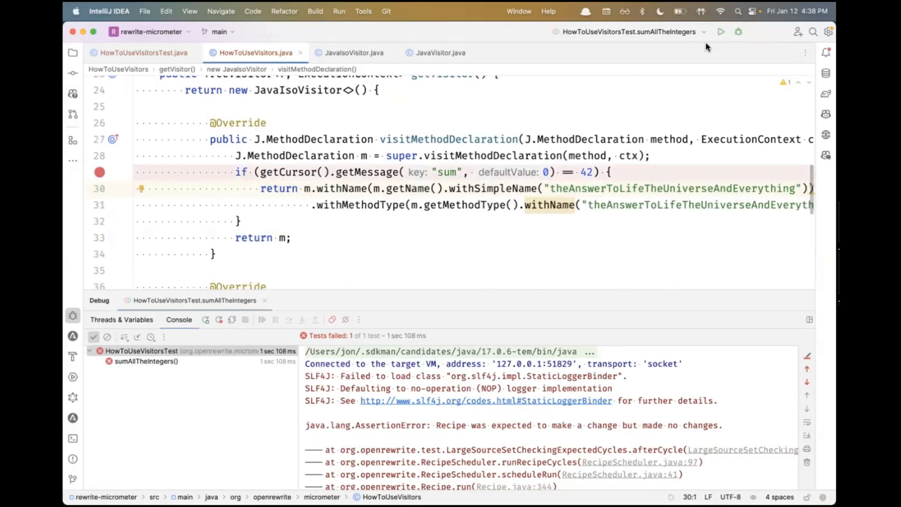
# - Debug the test to the sum check and collapse the method variable's fields
pyautogui.click(721, 32)
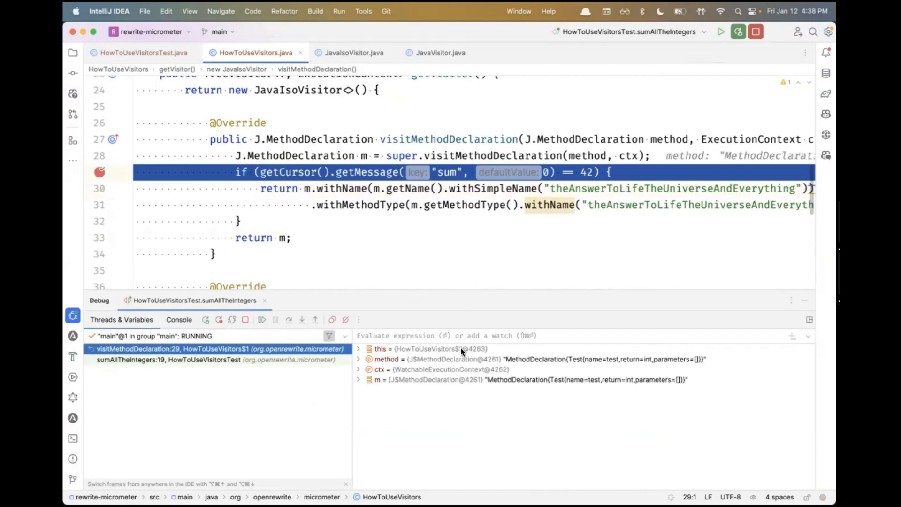
pyautogui.moveTo(462, 360)
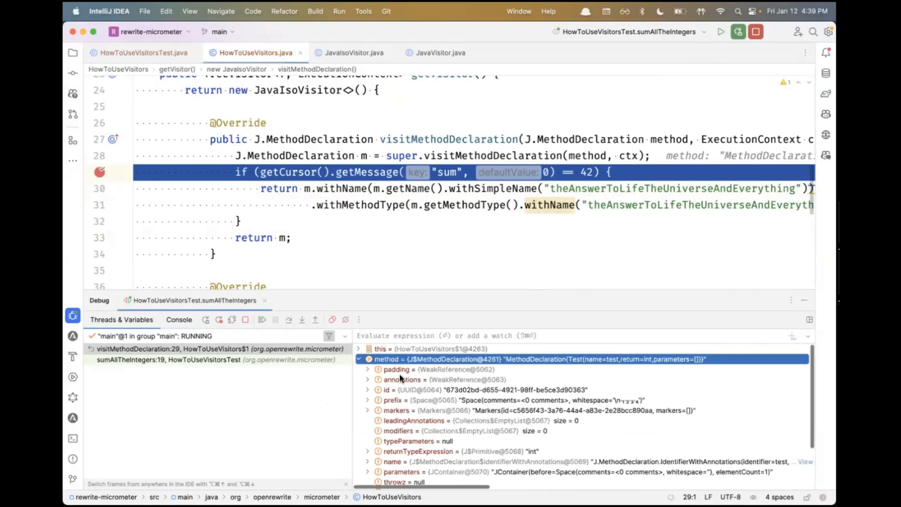
pyautogui.click(359, 359)
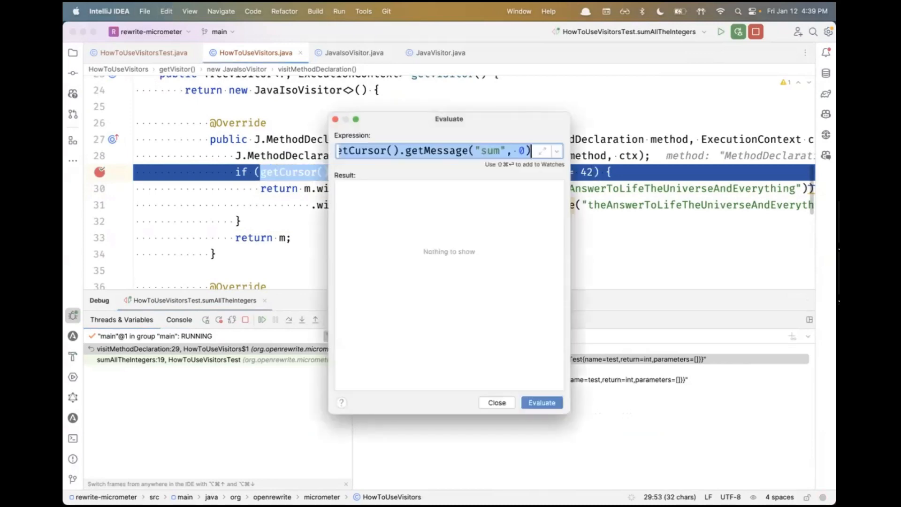
# - Close the Evaluate dialog and debug HowToUseVisitorsTest once more
pyautogui.click(541, 402)
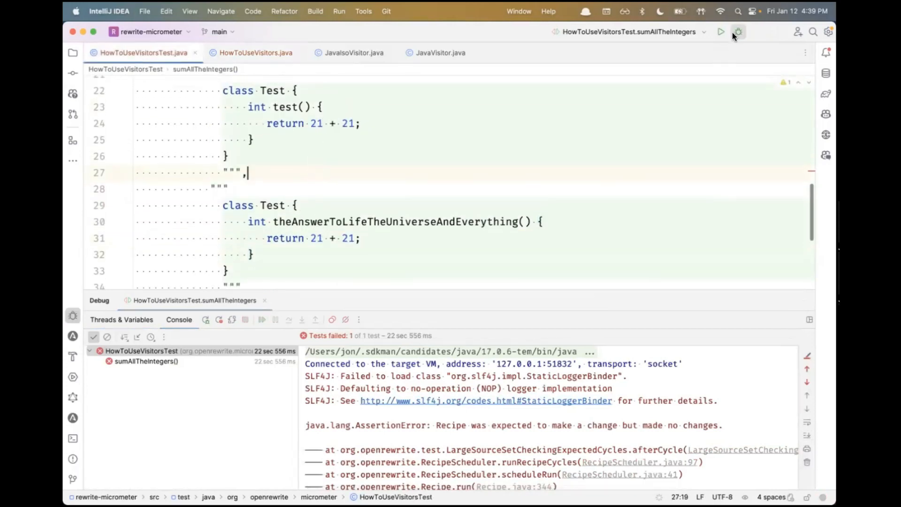
pyautogui.click(253, 53)
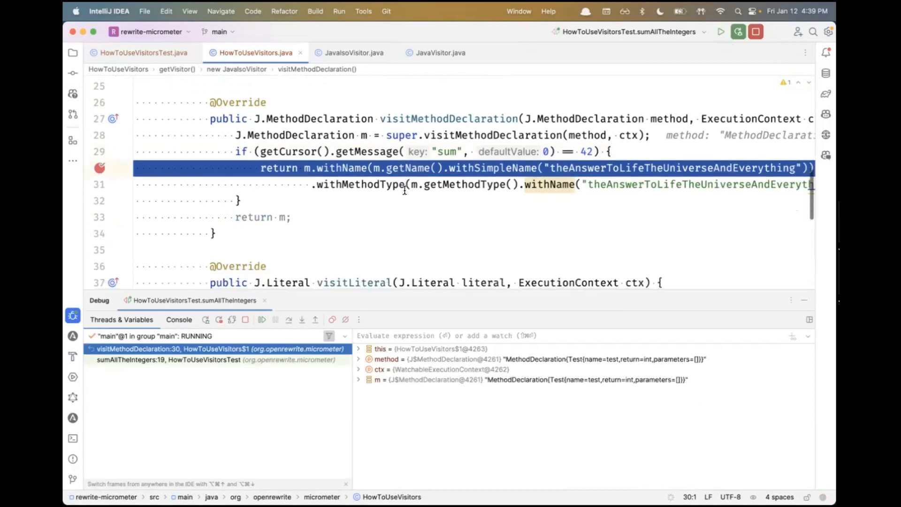
# - Scroll the editor to the return m.withName(...) breakpoint line
pyautogui.scroll(-3)
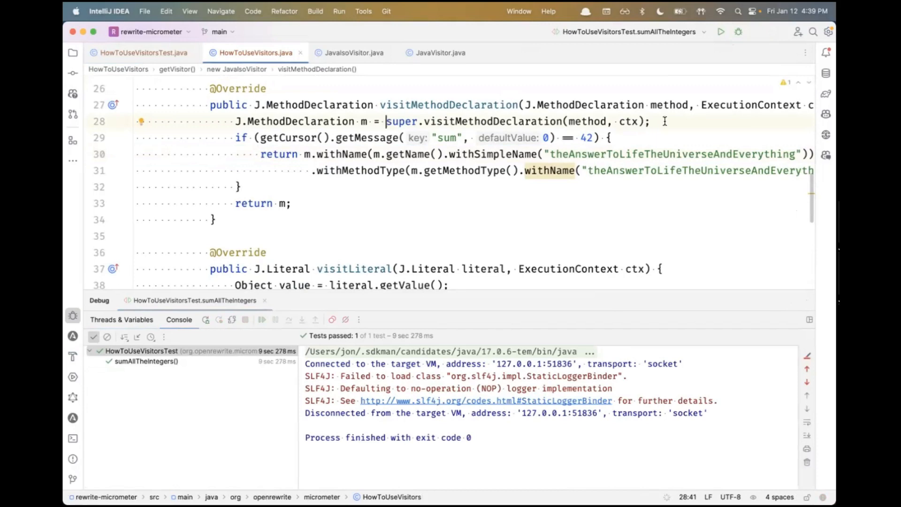
# - Select the super.visitMethodDeclaration(method, ctx) call after the test passes
pyautogui.moveTo(386, 121); pyautogui.dragTo(643, 121)
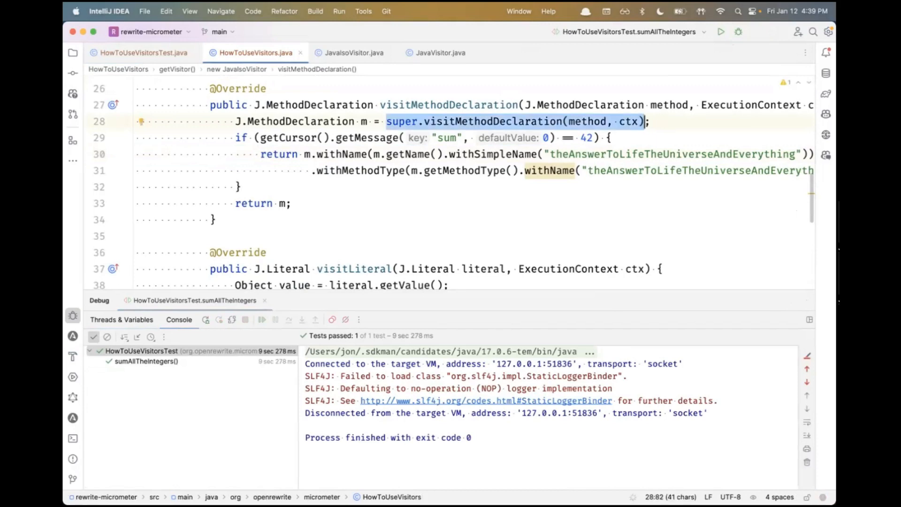